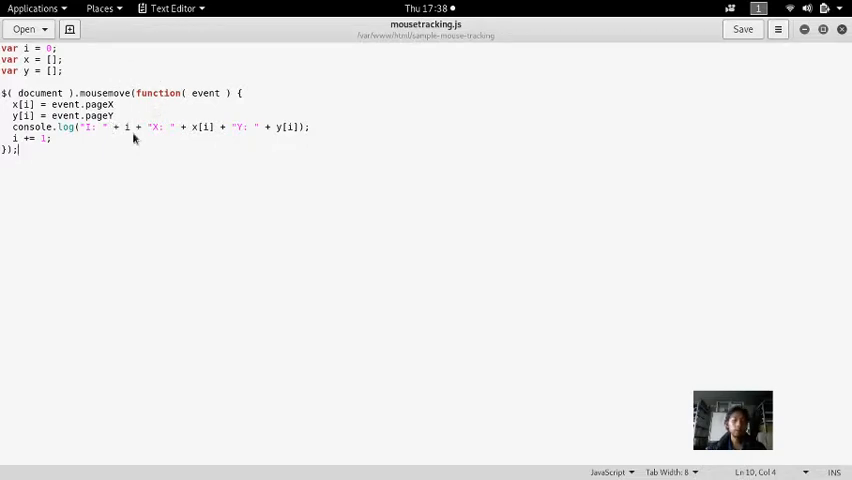
# Switch from gedit to the Chromium window showing the jQuery.post() documentation
pyautogui.press('Super')
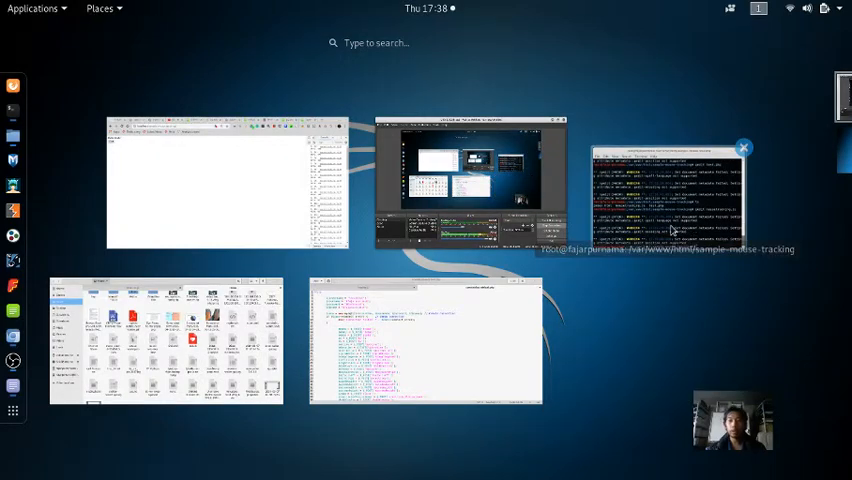
pyautogui.click(670, 200)
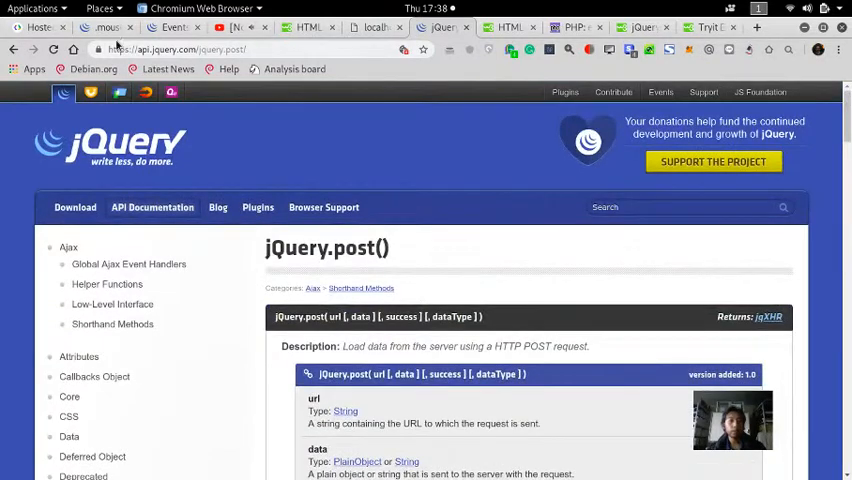
# Scroll through the jQuery.post() parameter documentation
pyautogui.scroll(-3)
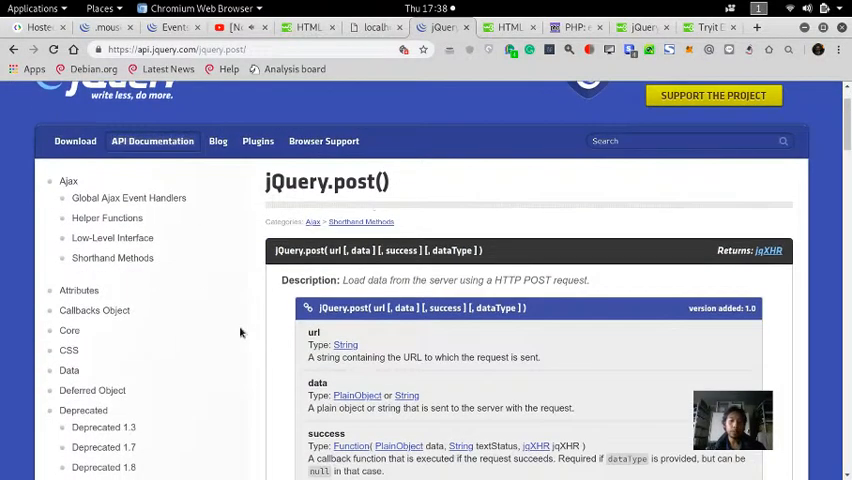
pyautogui.scroll(-3)
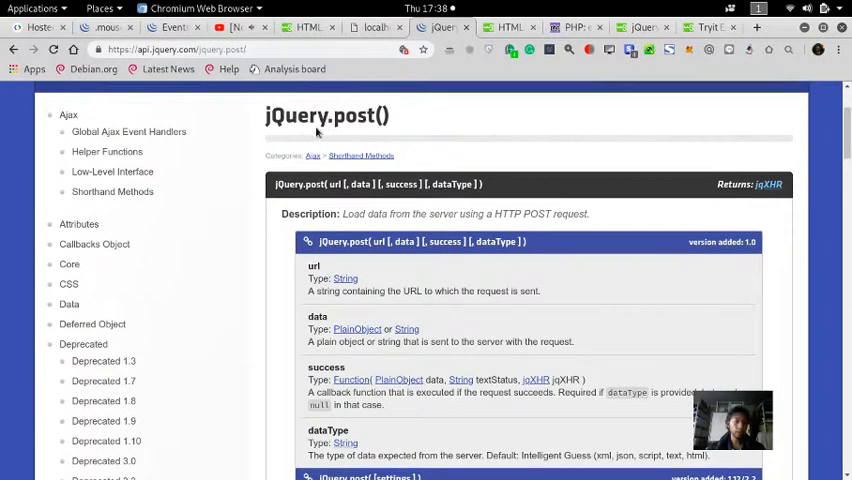
pyautogui.scroll(-3)
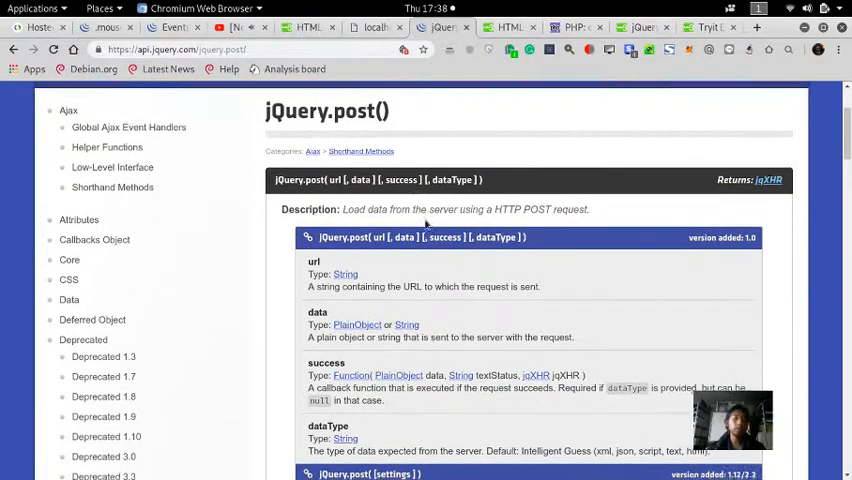
pyautogui.scroll(-3)
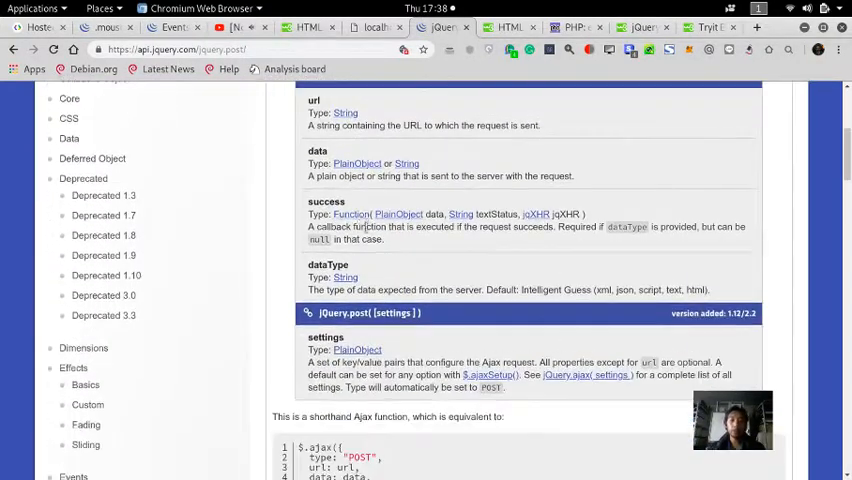
pyautogui.scroll(3)
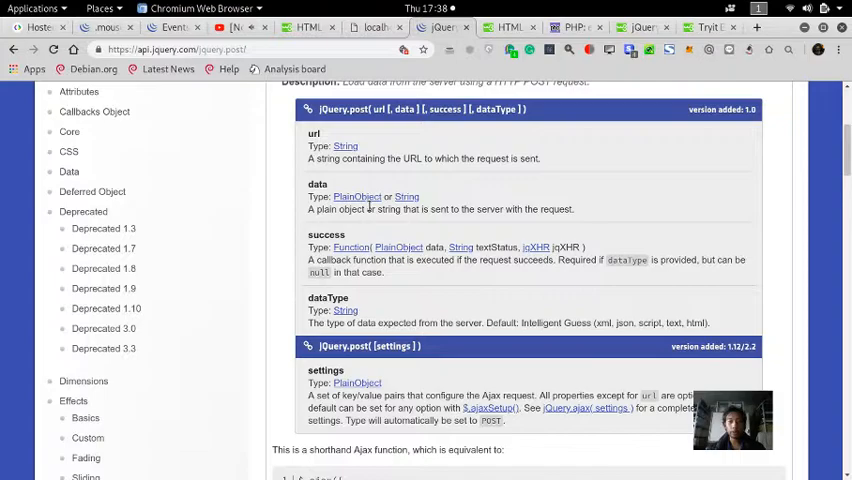
pyautogui.scroll(-3)
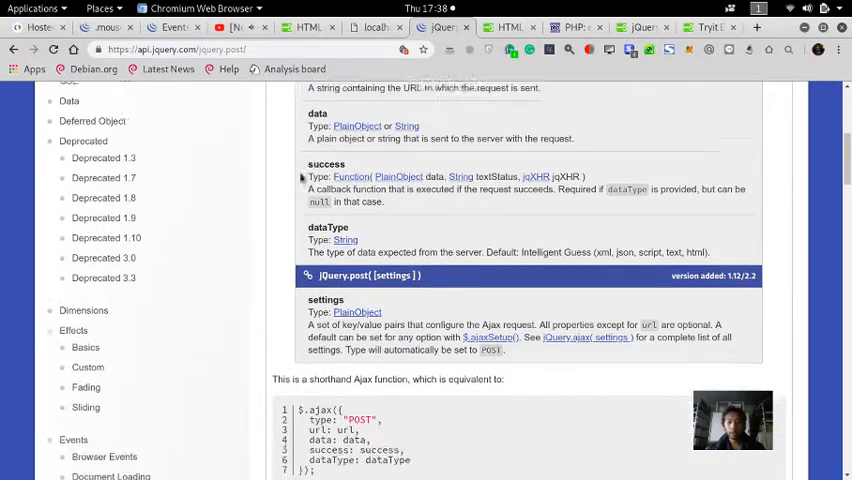
pyautogui.scroll(-3)
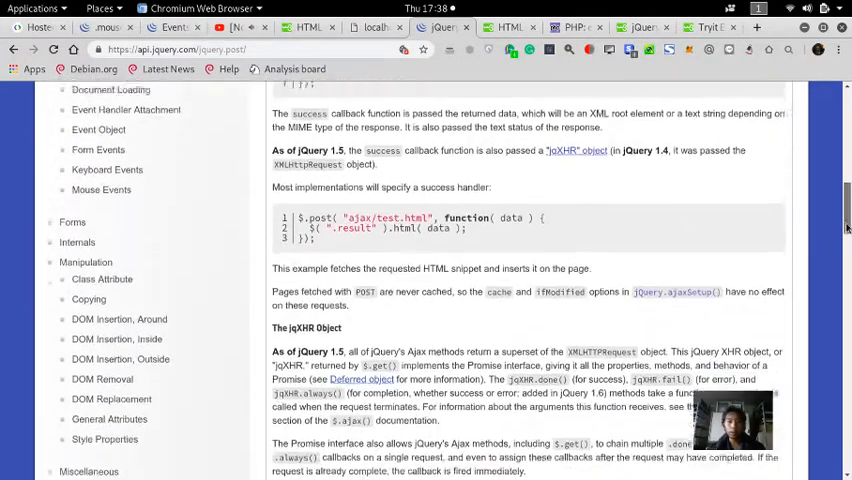
pyautogui.scroll(-3)
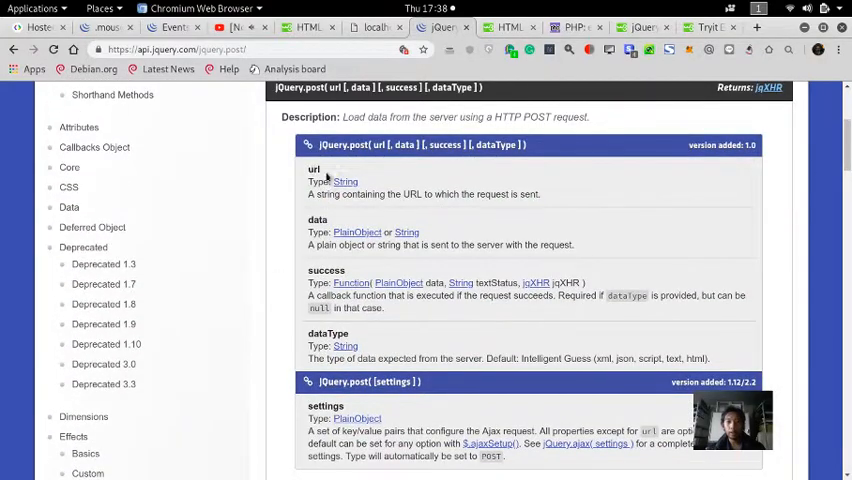
pyautogui.moveTo(770, 197)
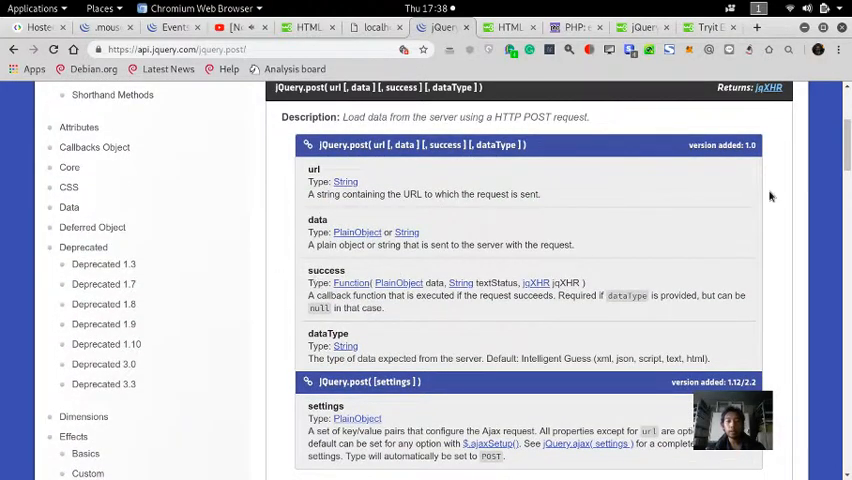
# Scroll to the examples and select test.php in the JSON example code
pyautogui.scroll(-3)
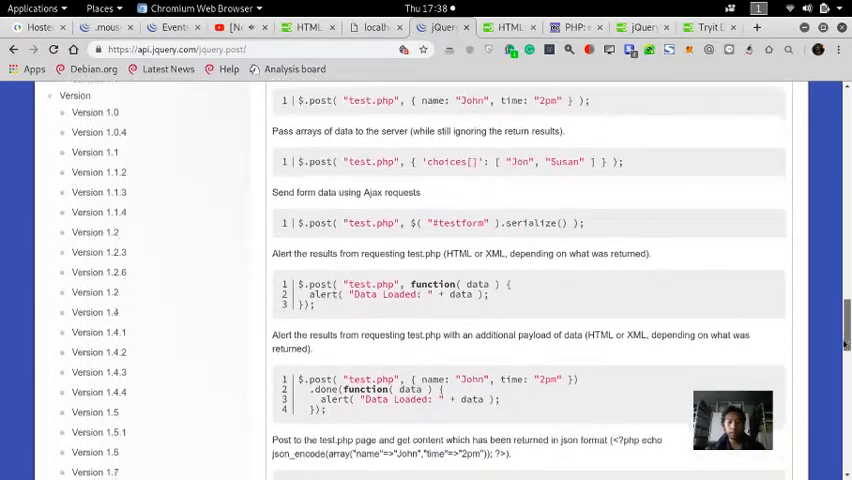
pyautogui.scroll(-3)
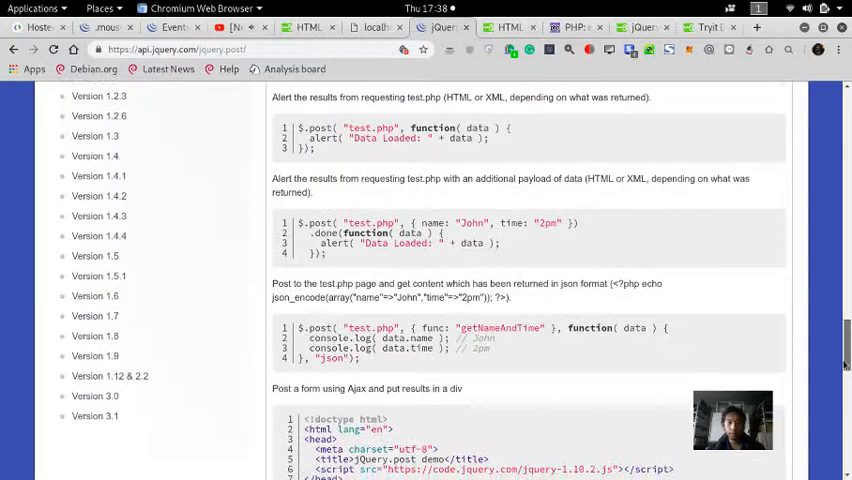
pyautogui.scroll(3)
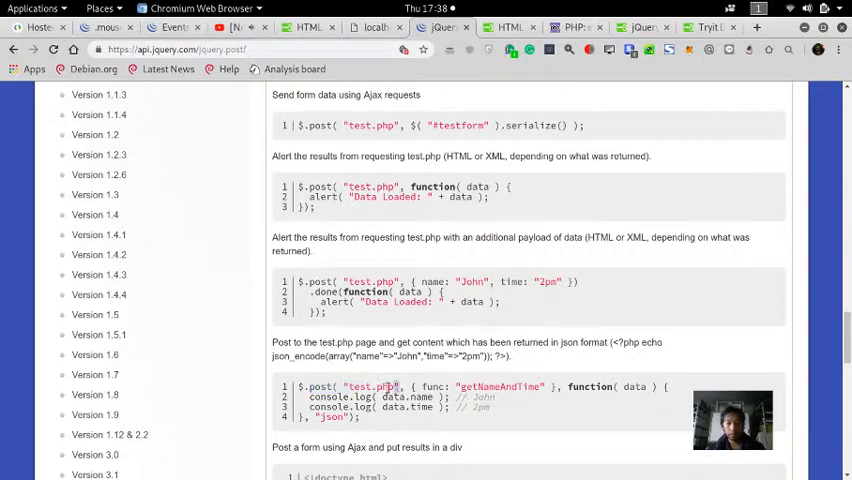
pyautogui.doubleClick(370, 386)
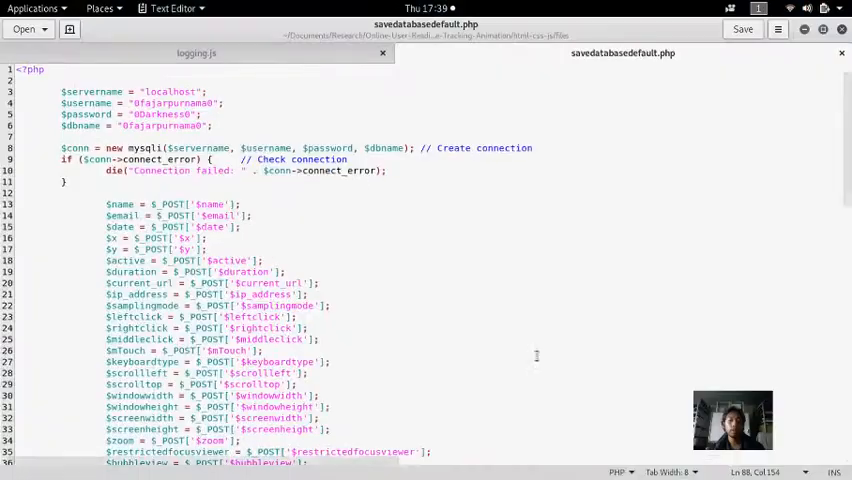
# Open index.html with 'gedit index.html' and inspect its button element
pyautogui.click(197, 53)
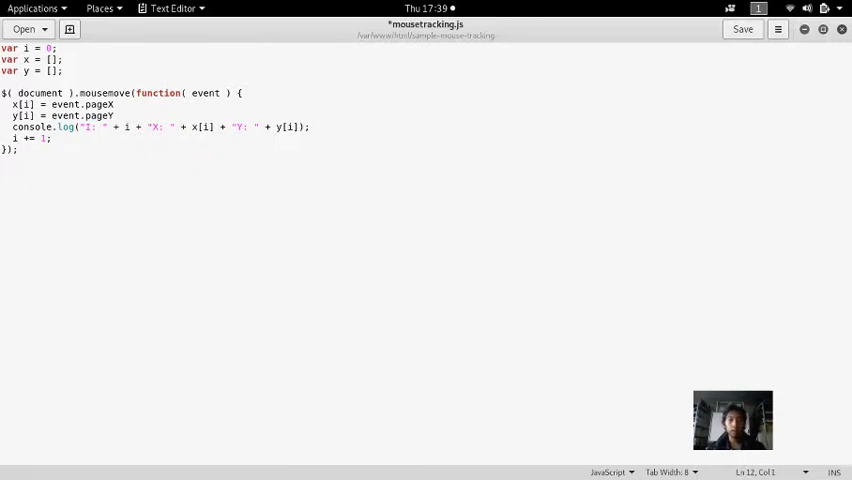
pyautogui.click(842, 28)
pyautogui.write('gedit index.html')
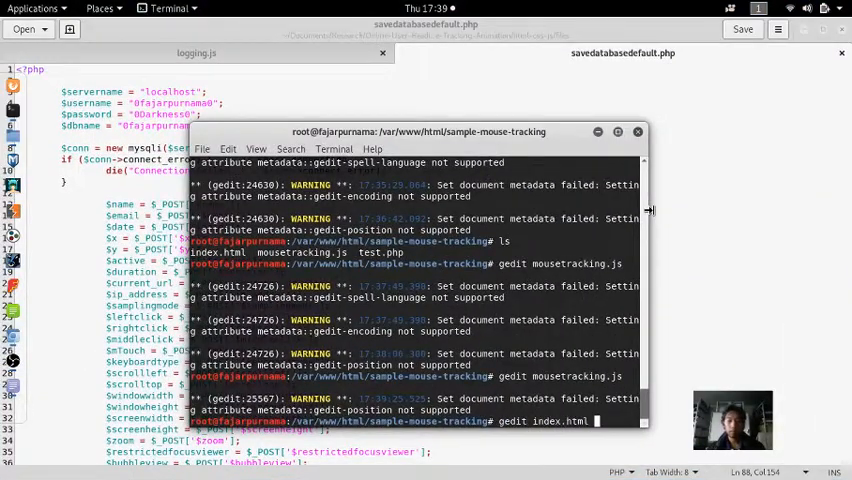
pyautogui.press('Return')
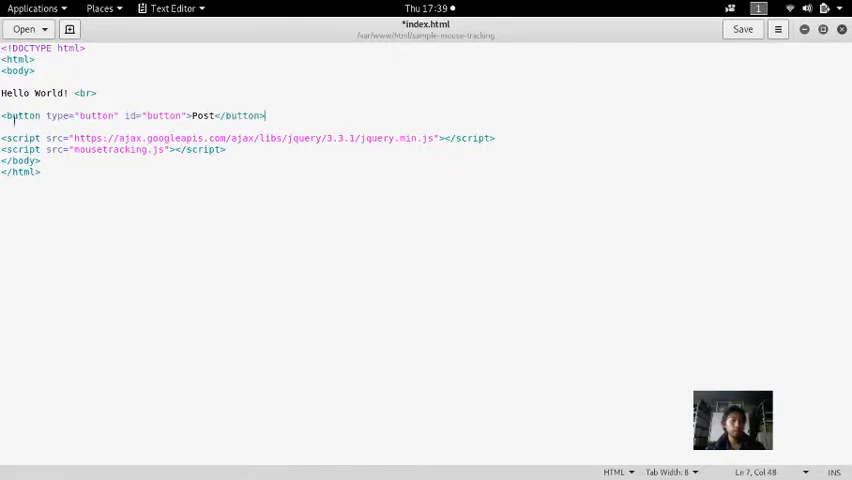
pyautogui.doubleClick(160, 115)
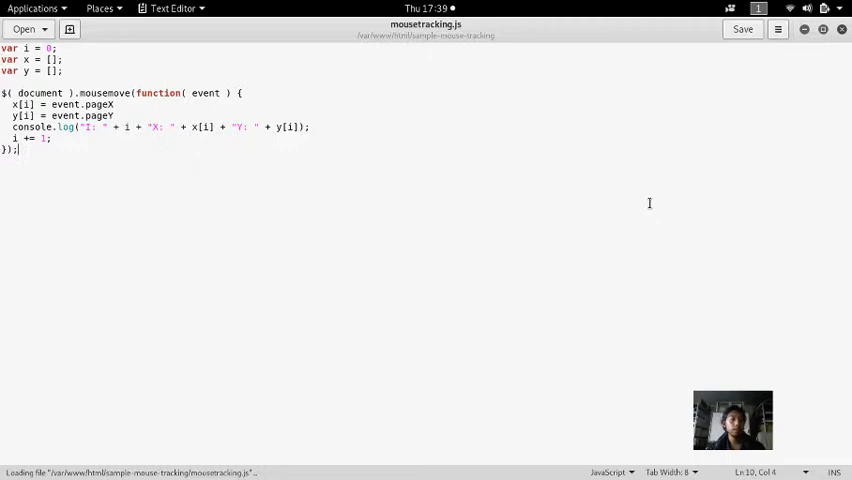
# Write a $("#button").click(function(){}) handler in mousetracking.js
pyautogui.write('$')
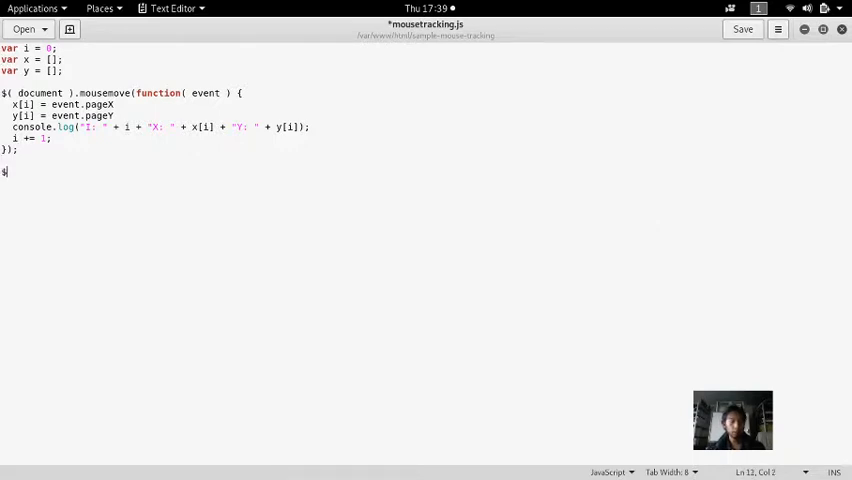
pyautogui.write('(')
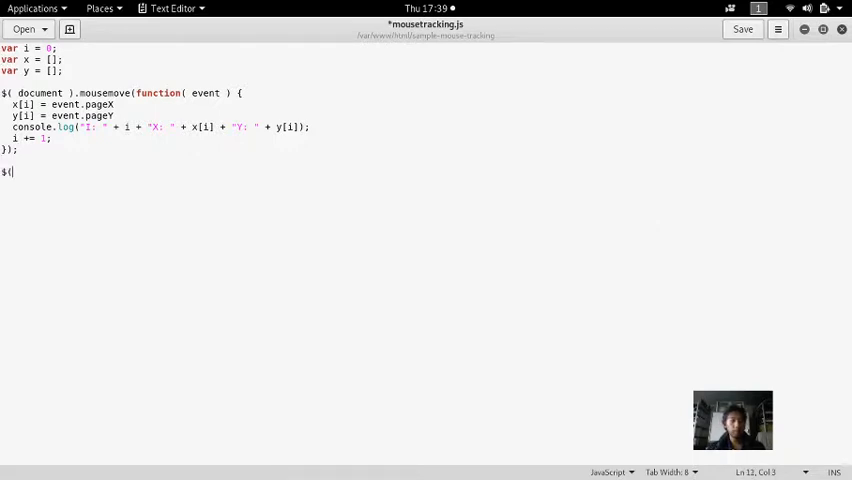
pyautogui.write('(')
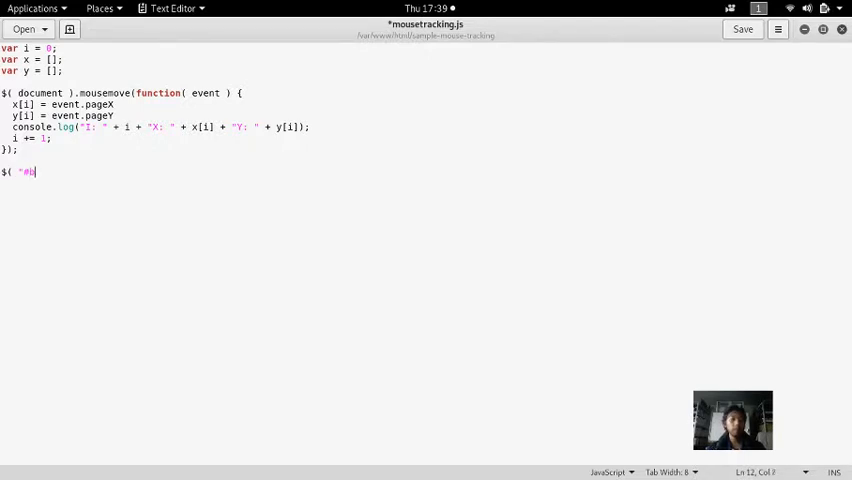
pyautogui.write('utton"')
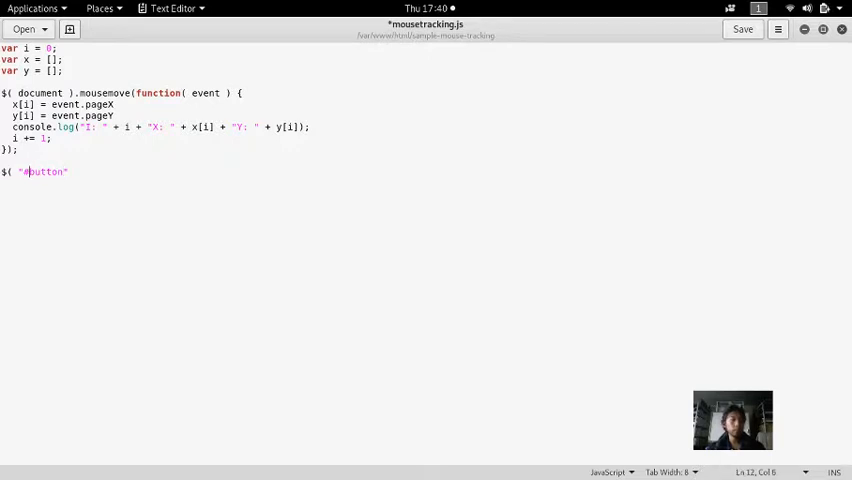
pyautogui.press('Left')
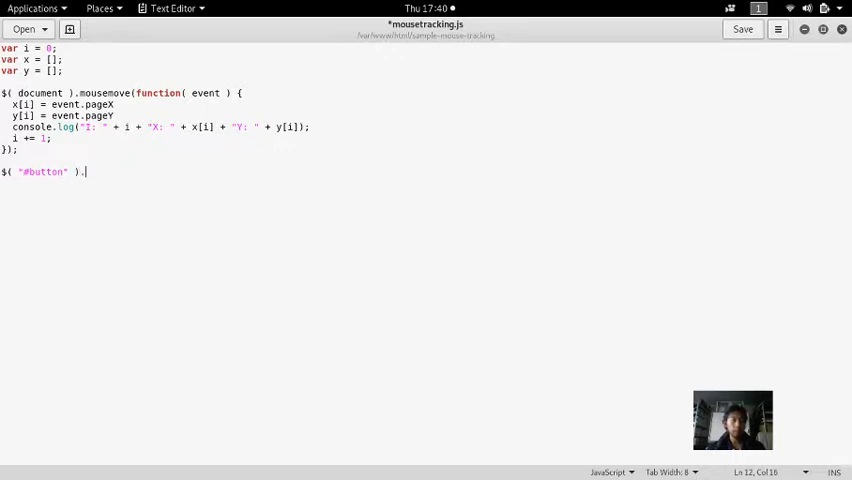
pyautogui.write('click')
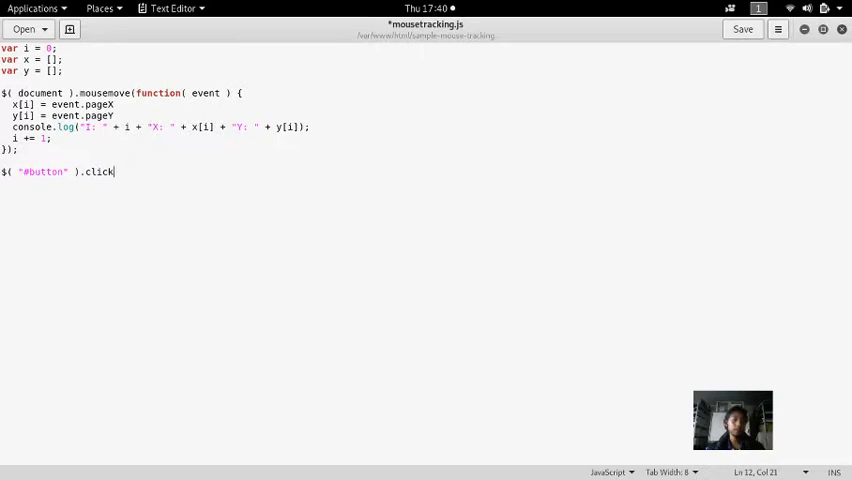
pyautogui.write('(func')
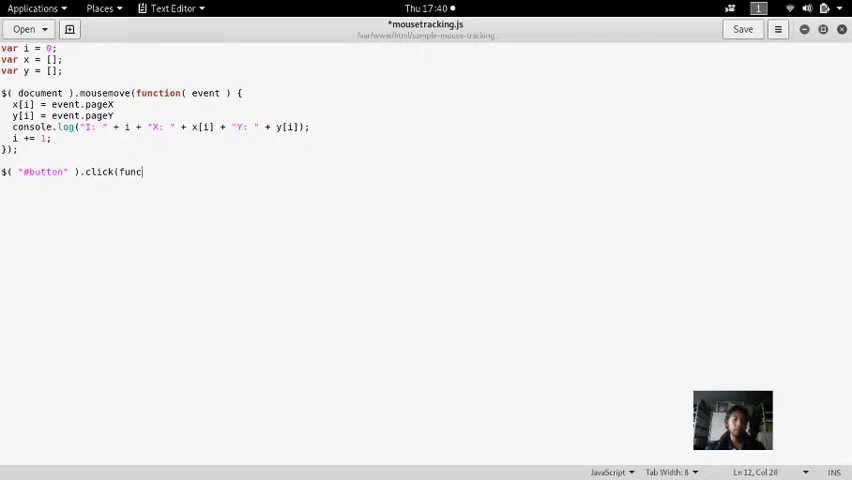
pyautogui.write('tion() {')
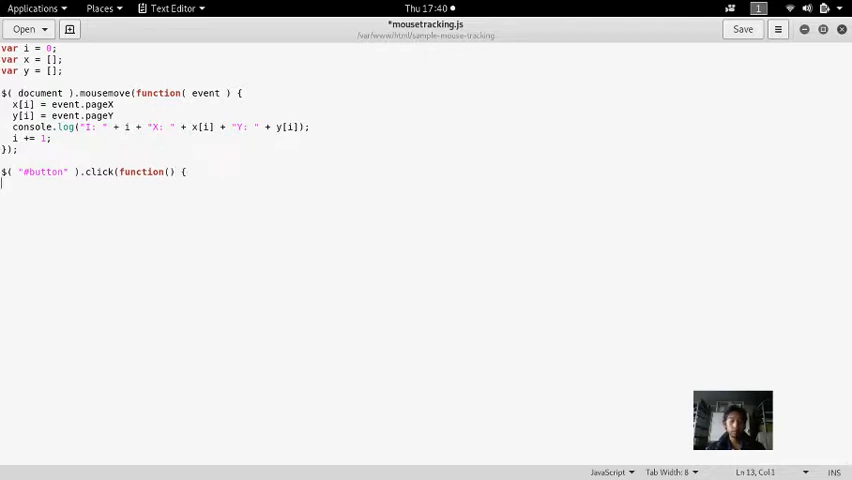
pyautogui.write('});')
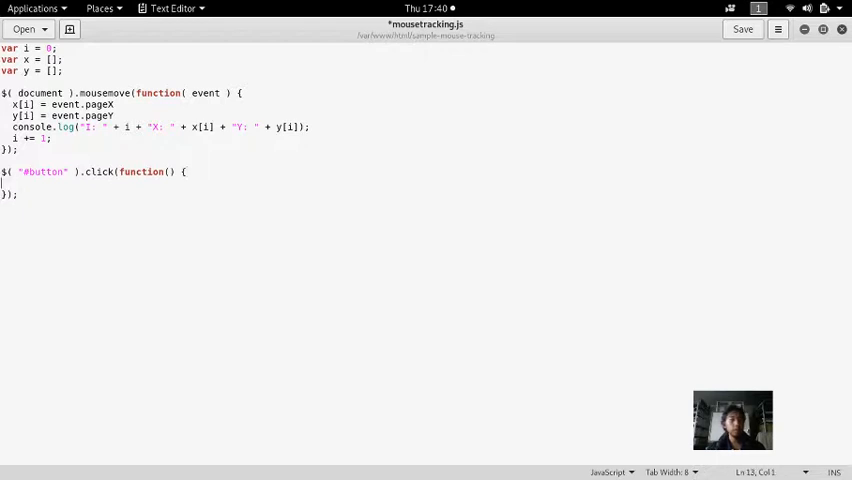
# Add alert("hello") inside the click handler
pyautogui.press('Return')
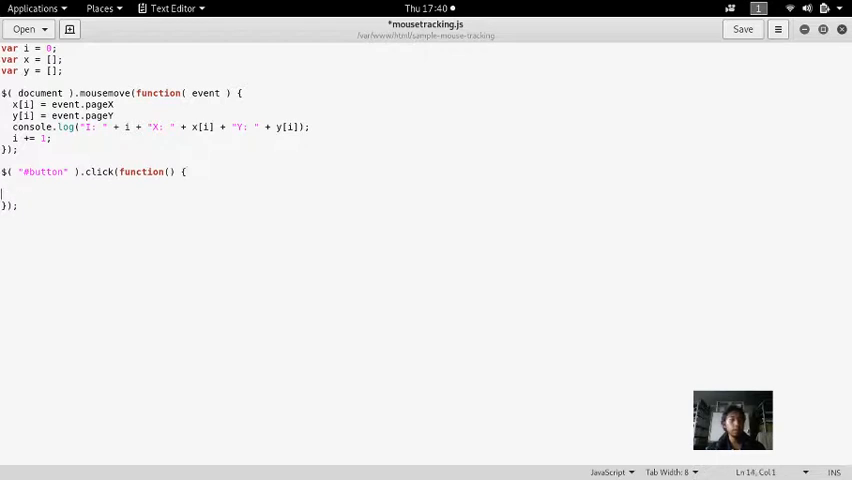
pyautogui.write('alert')
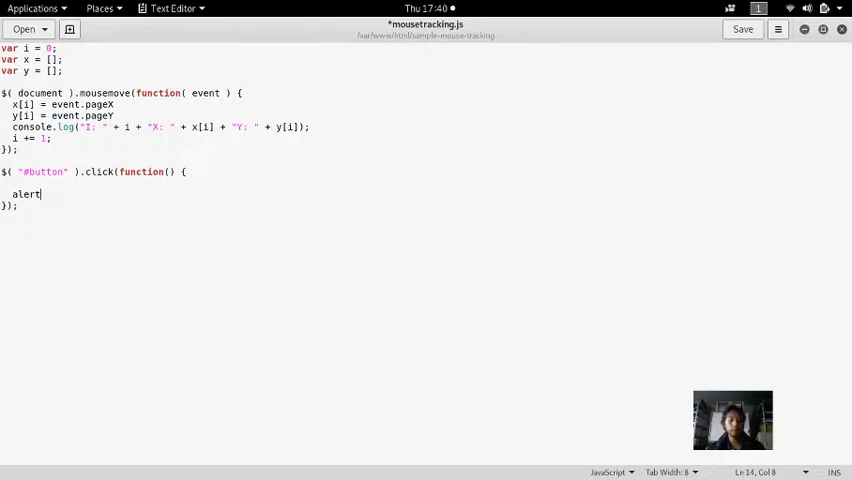
pyautogui.write('("hell')
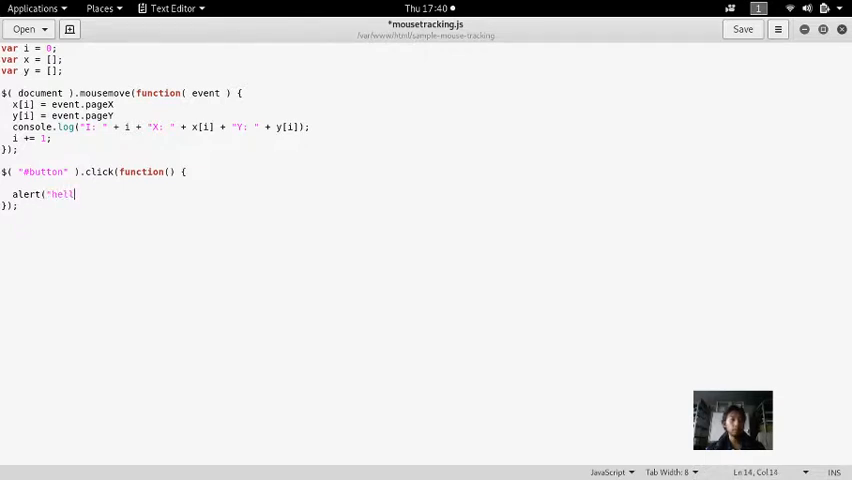
pyautogui.write('o");')
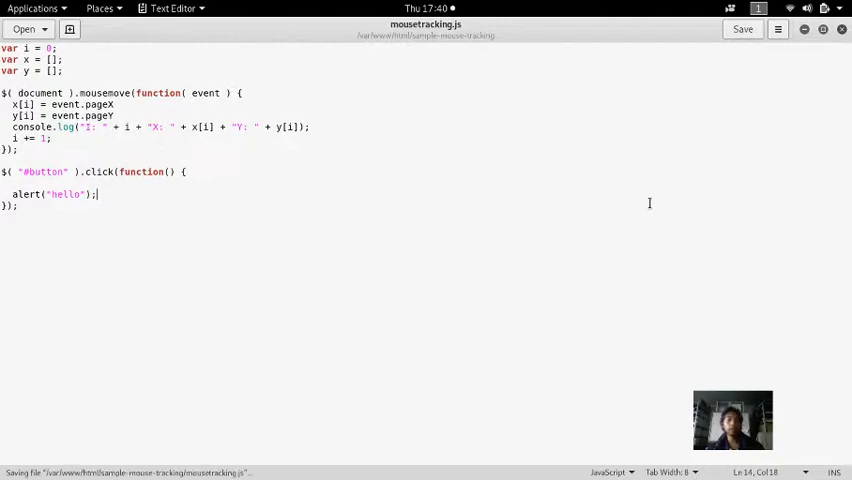
# Reload the localhost mouse-tracking page, press Post, and dismiss the hello alert
pyautogui.click(203, 8)
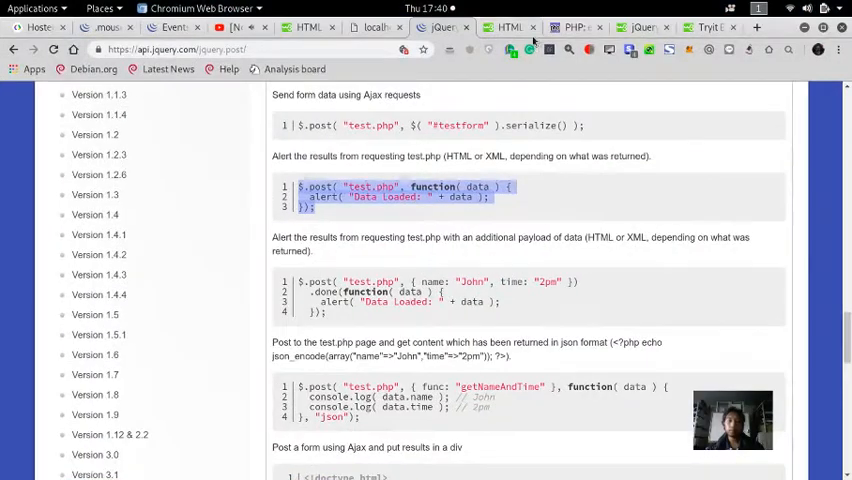
pyautogui.click(375, 27)
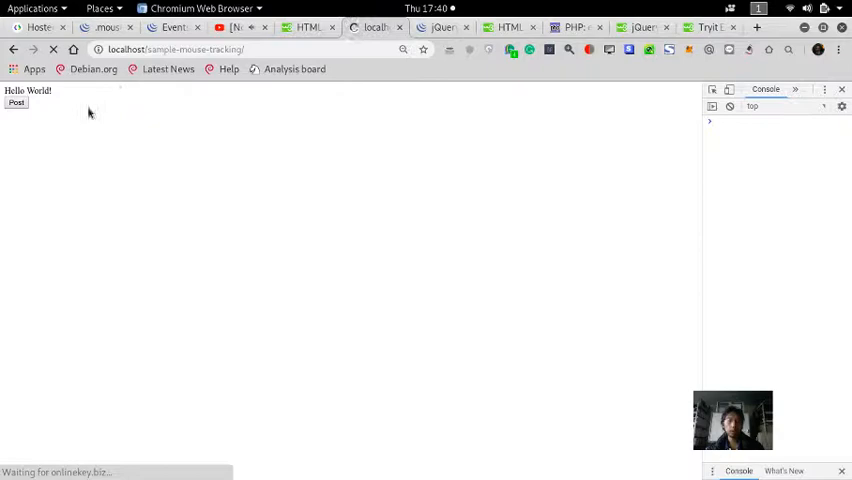
pyautogui.click(16, 103)
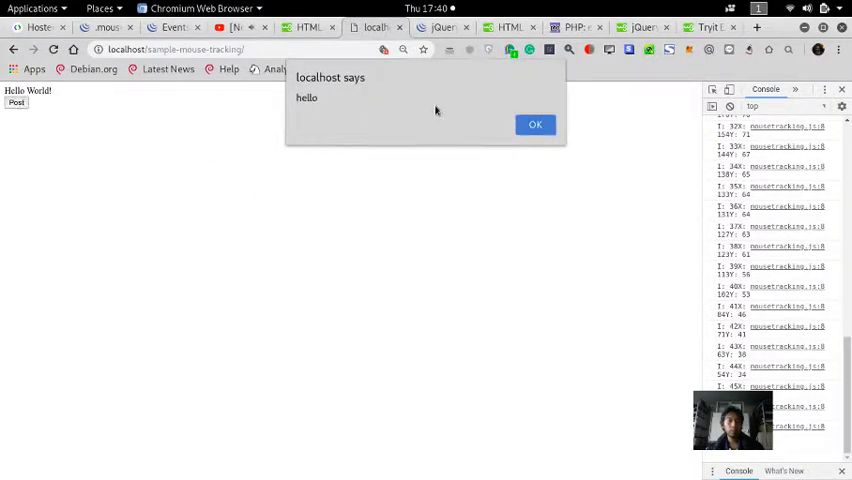
pyautogui.click(535, 124)
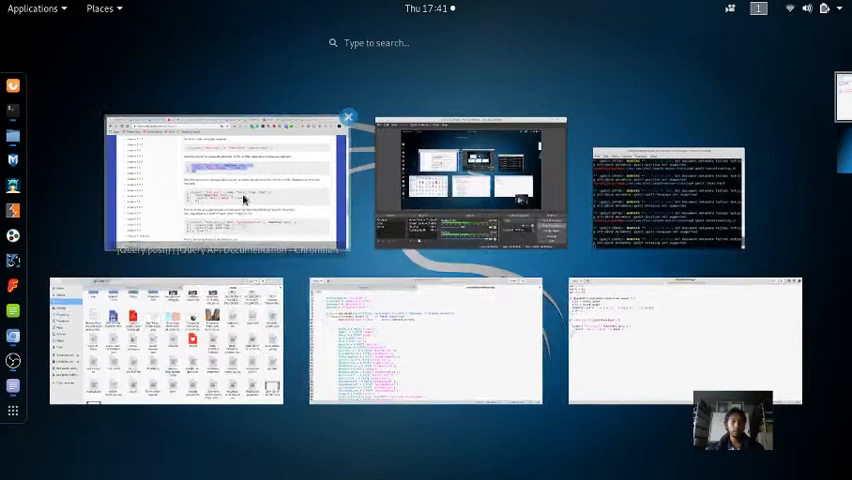
# Add mydata as the data argument to the $.post call to test.php
pyautogui.click(225, 185)
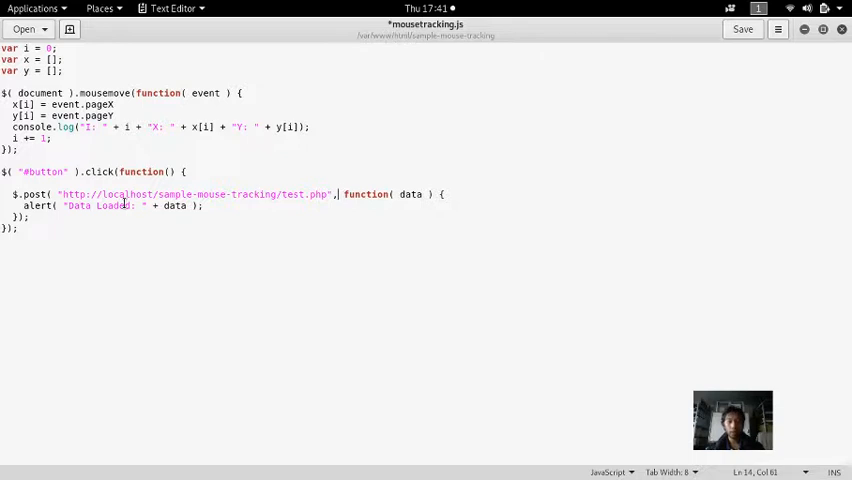
pyautogui.write('myd')
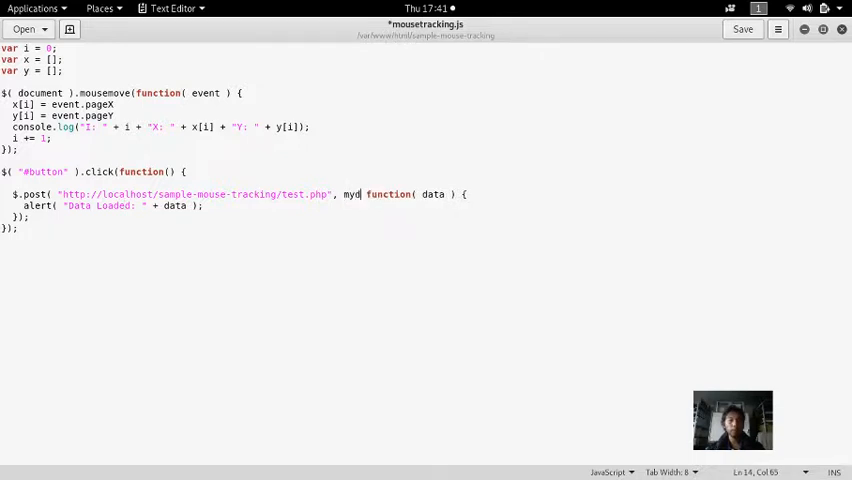
pyautogui.write('ata,')
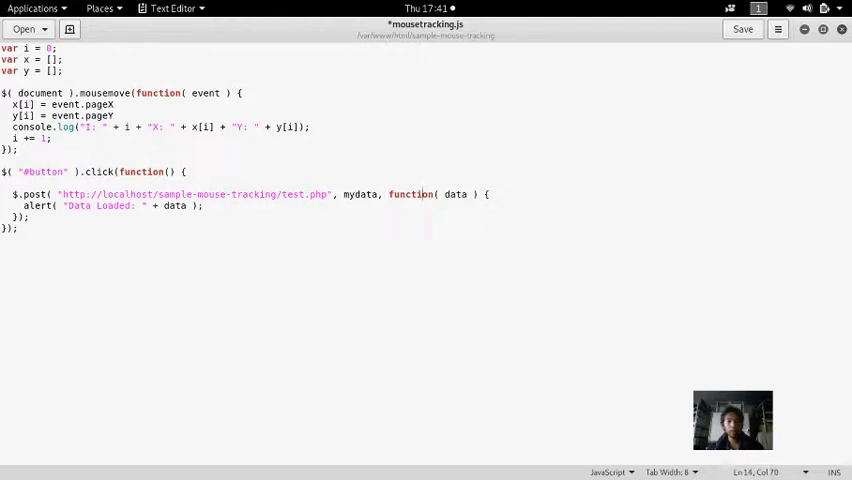
pyautogui.click(305, 194)
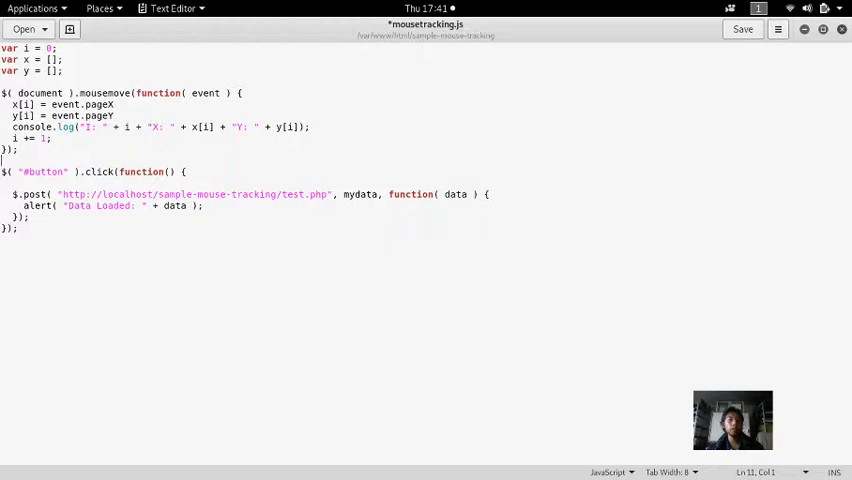
# Declare an empty mydata object above the click handler
pyautogui.press('Return')
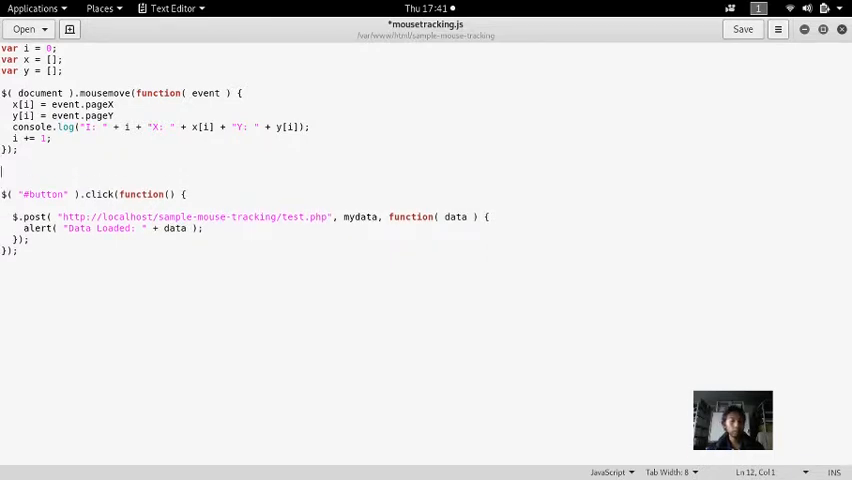
pyautogui.write('$var')
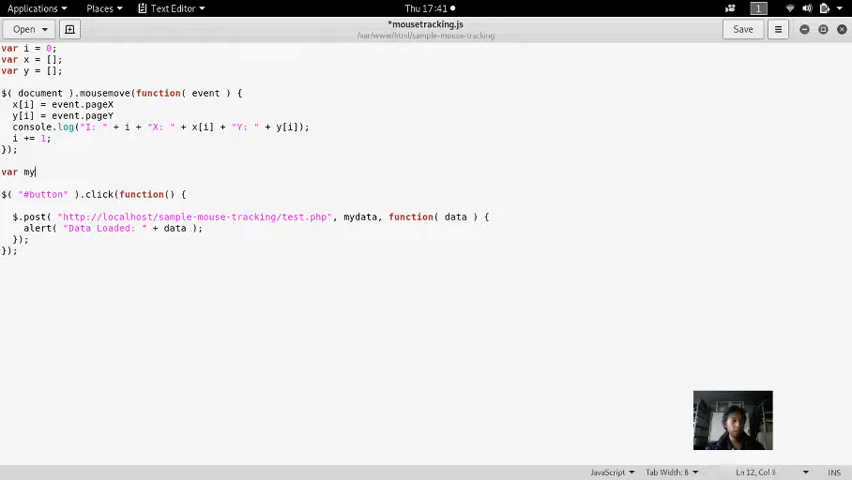
pyautogui.write('date =')
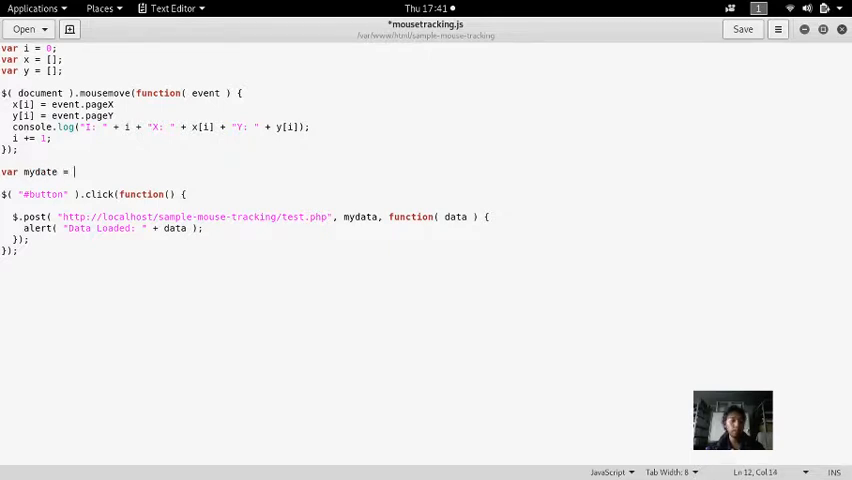
pyautogui.write('{};')
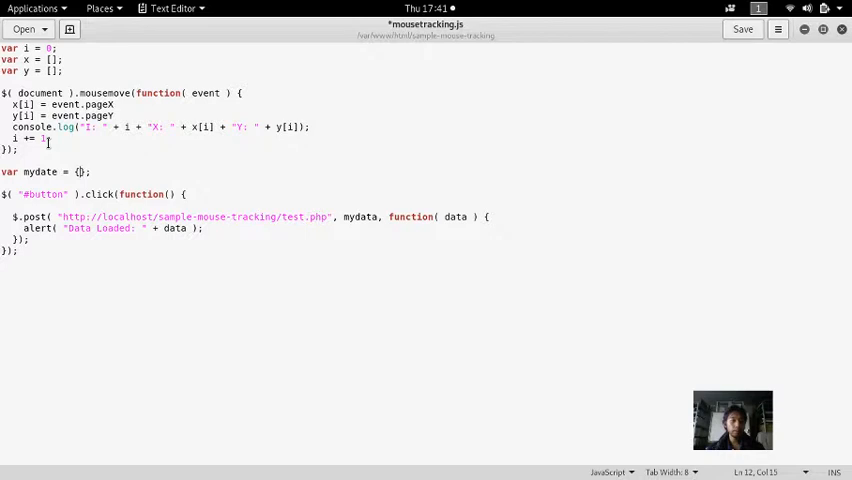
# Assign the x and y arrays to mydata.x and mydata.y
pyautogui.write('x,')
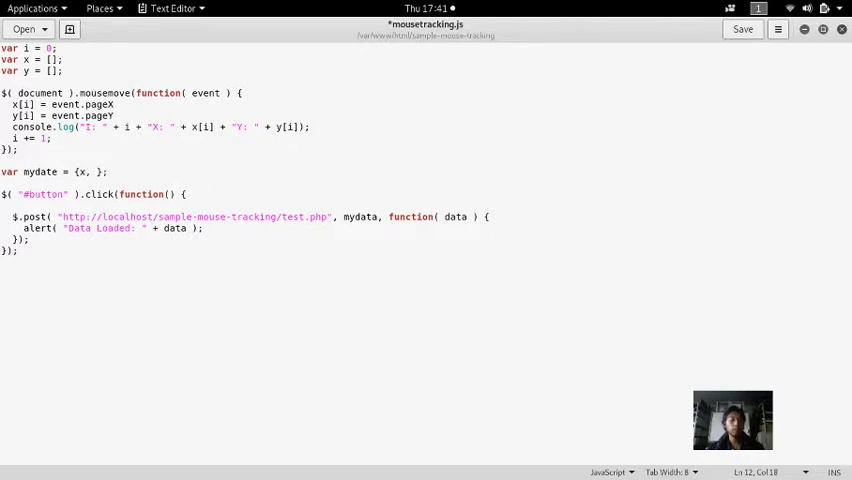
pyautogui.press('BackSpace')
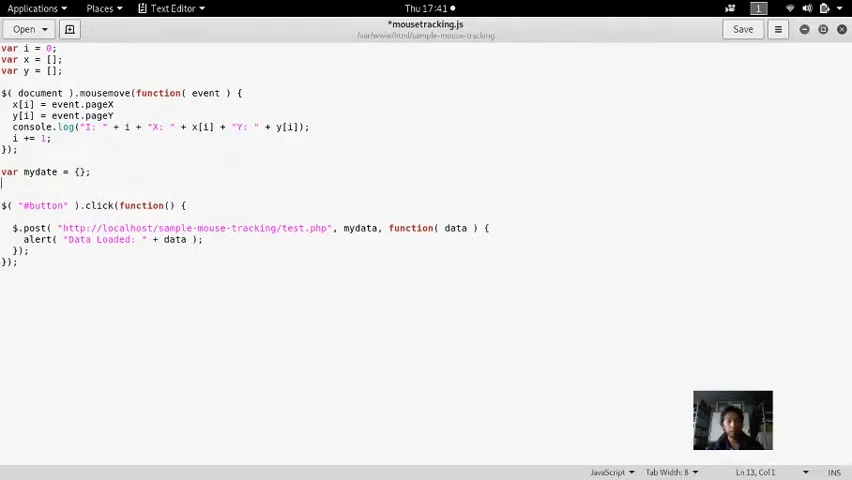
pyautogui.write('mydate.')
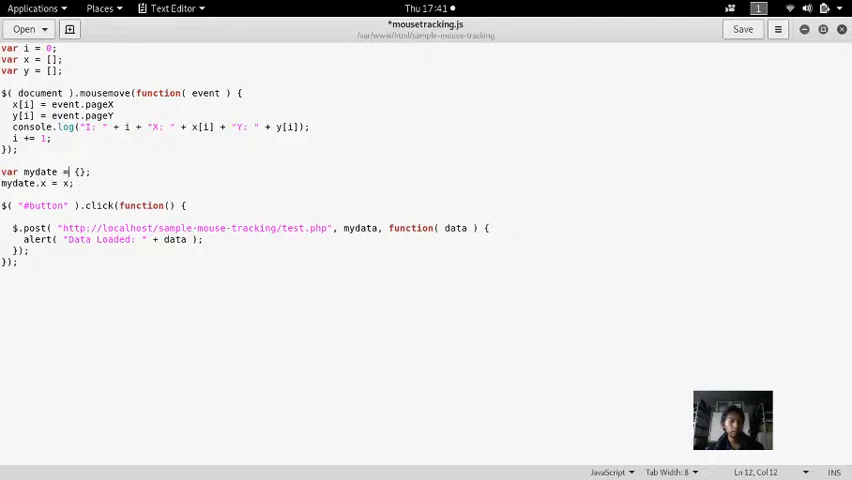
pyautogui.write('x=')
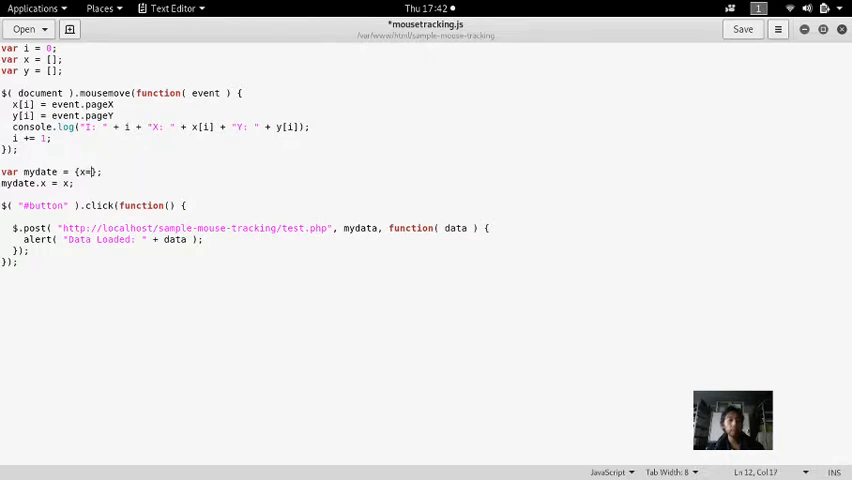
pyautogui.write('x')
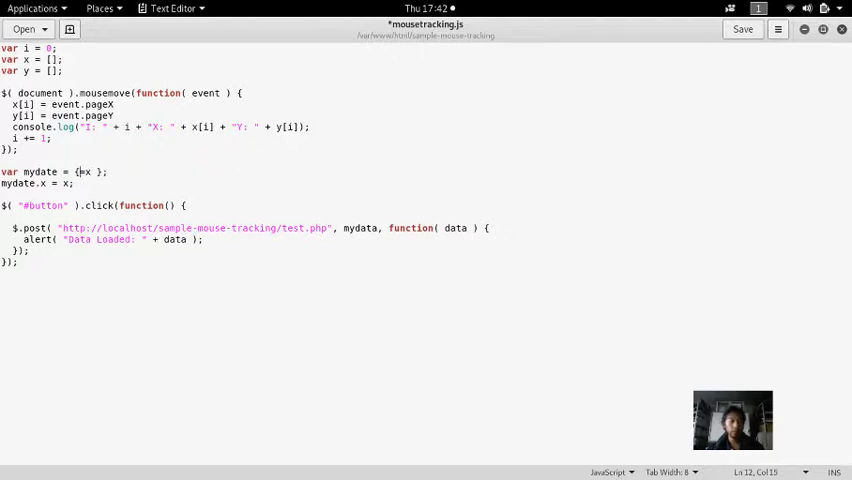
pyautogui.press('BackSpace')
pyautogui.write('m')
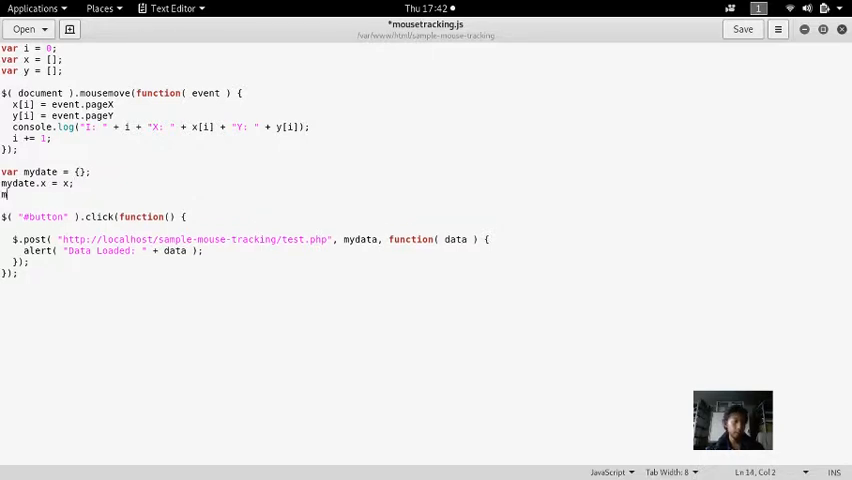
pyautogui.write('ydate.')
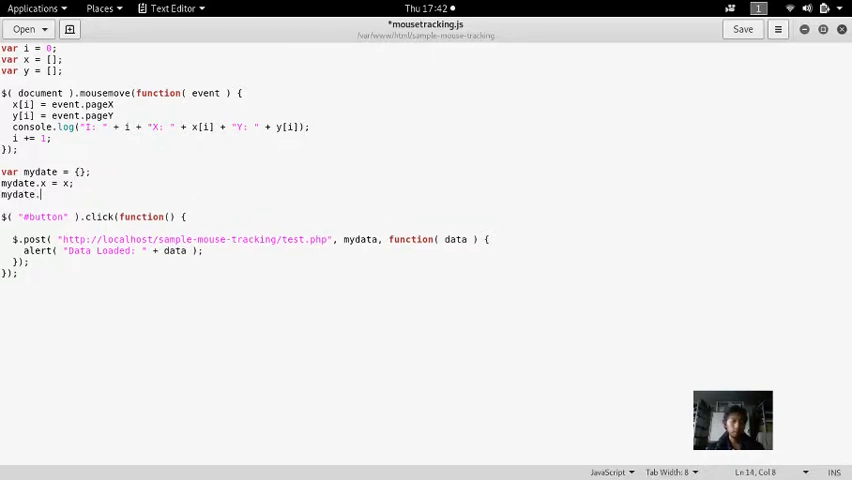
pyautogui.write('y =')
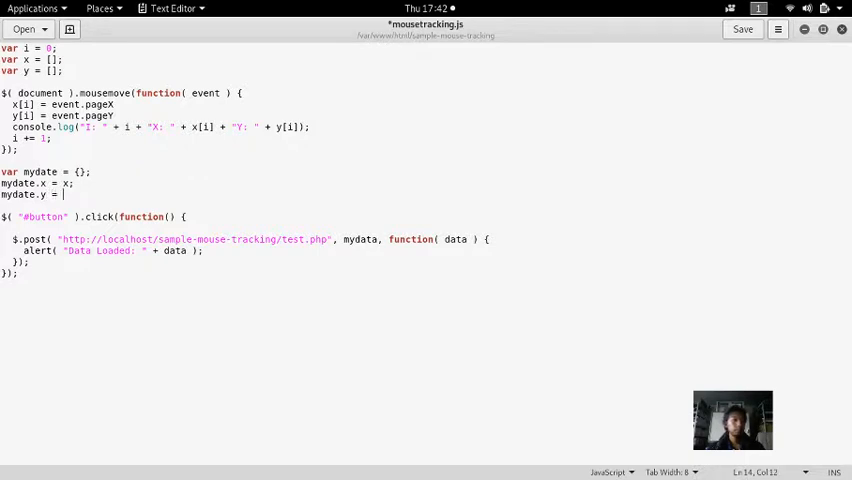
pyautogui.write('y;')
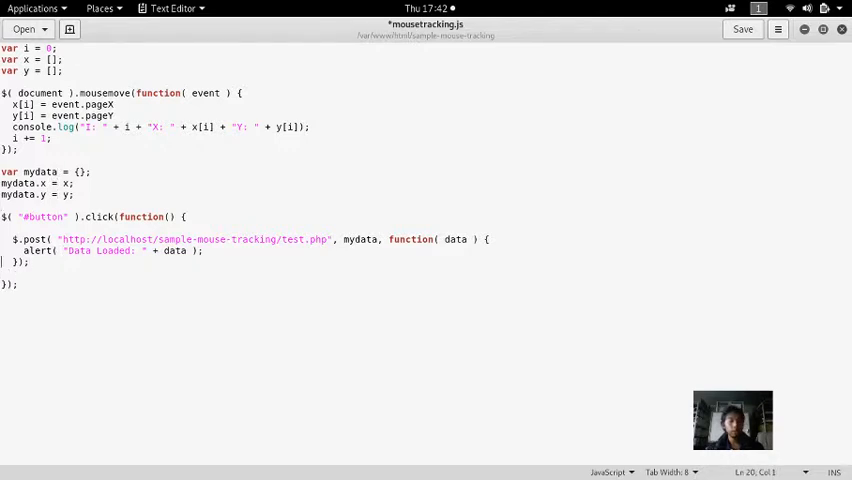
# Open test.php in gedit by running 'gedit test.php' in the terminal
pyautogui.click(155, 239)
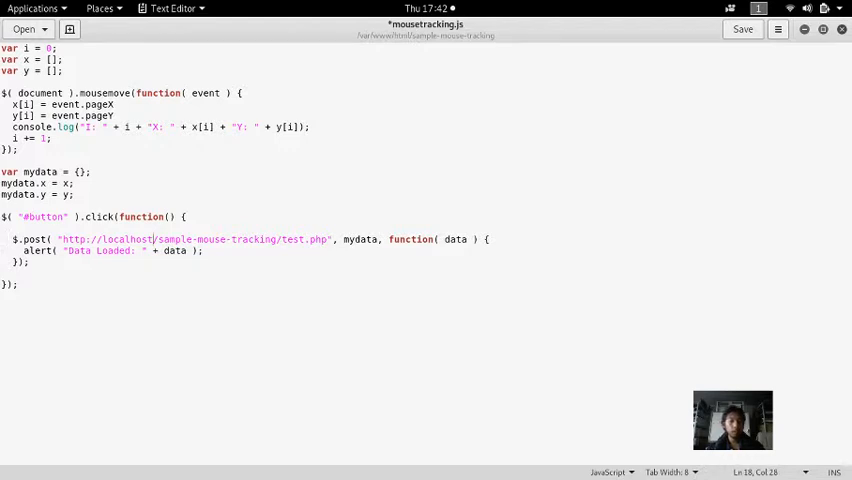
pyautogui.click(742, 28)
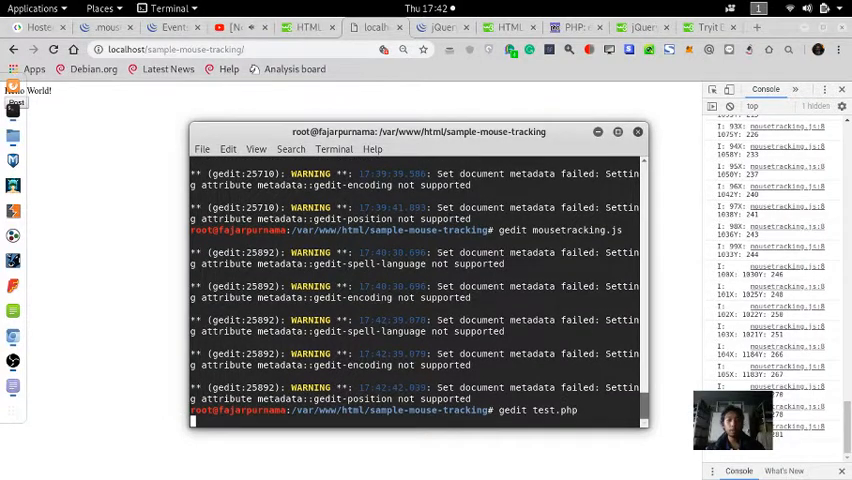
pyautogui.press('Return')
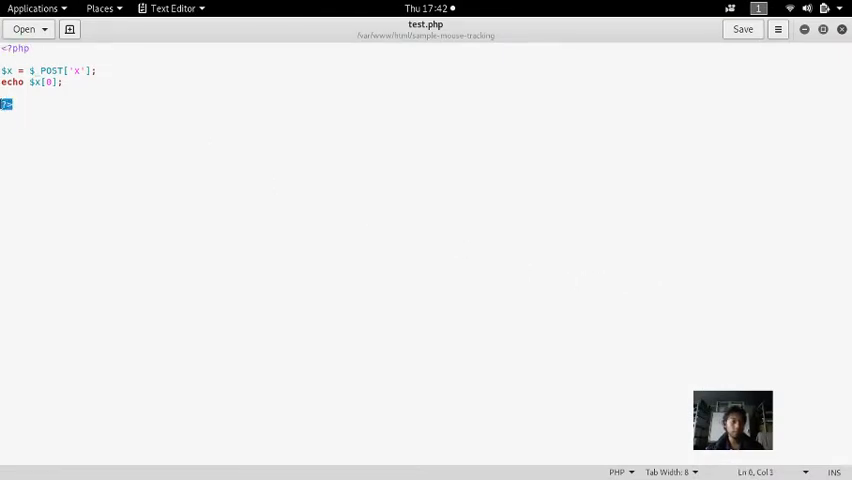
pyautogui.click(30, 81)
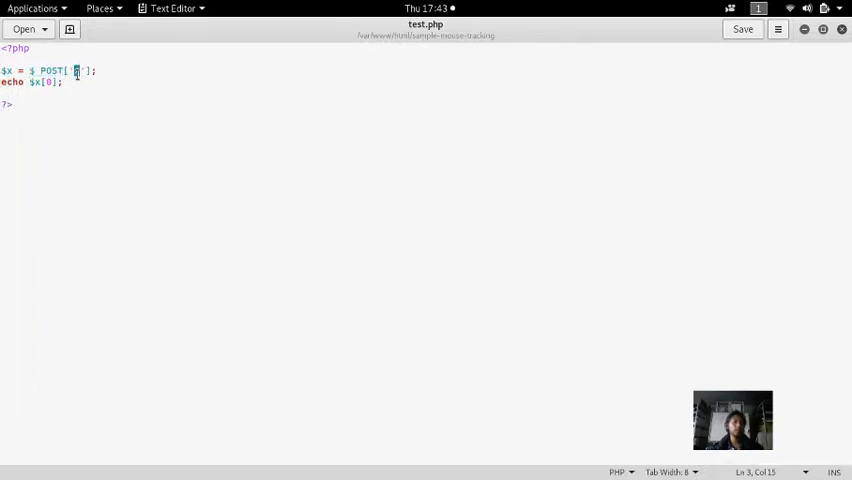
pyautogui.press('super')
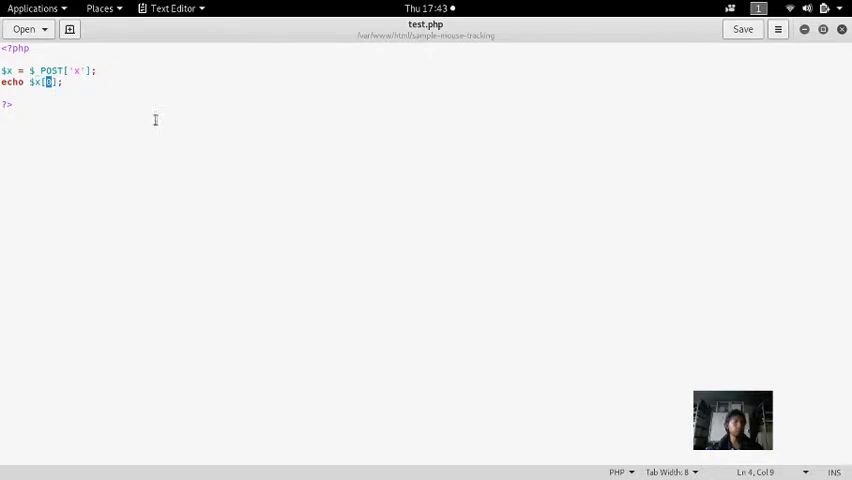
pyautogui.click(743, 28)
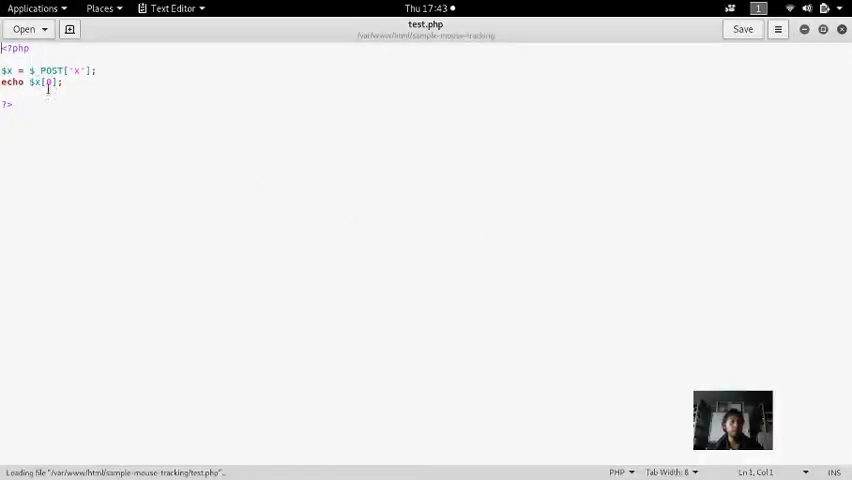
# Change test.php's echo to label x[0] and y[0], reading the posted y values
pyautogui.write('"')
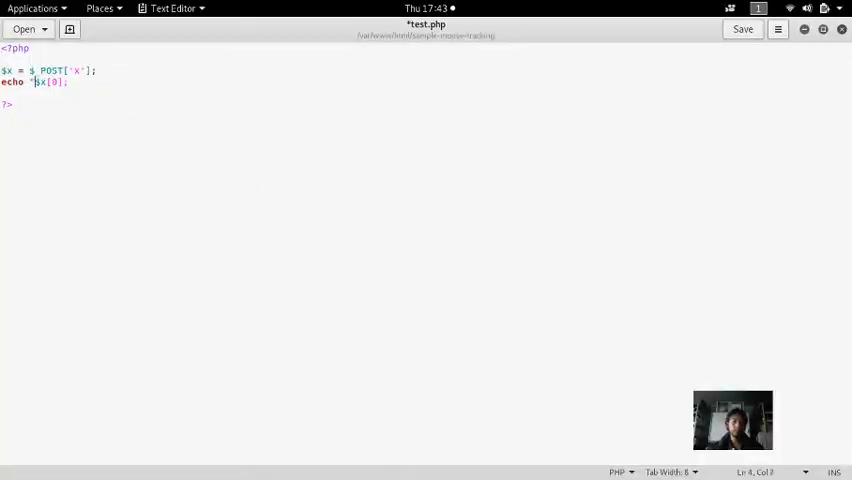
pyautogui.write('"Data X')
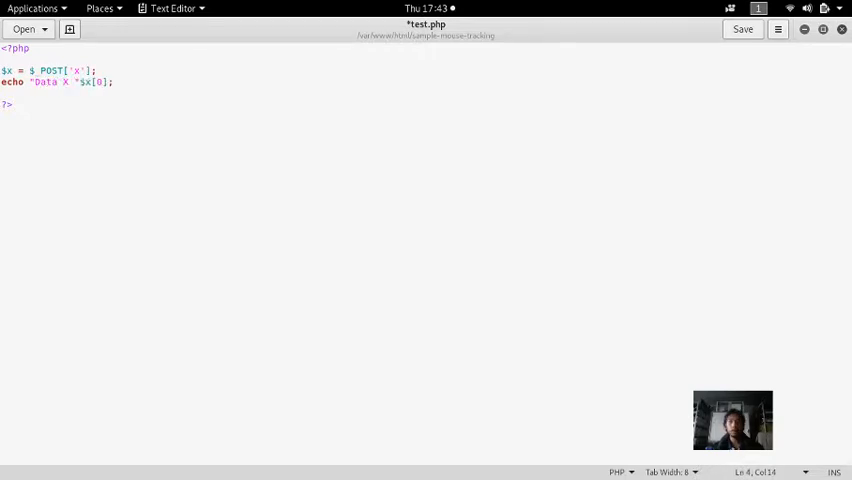
pyautogui.write('is')
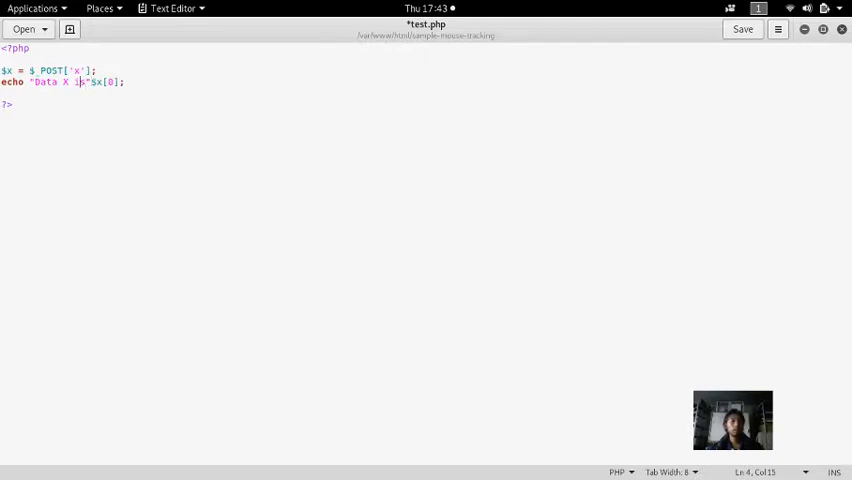
pyautogui.press('BackSpace')
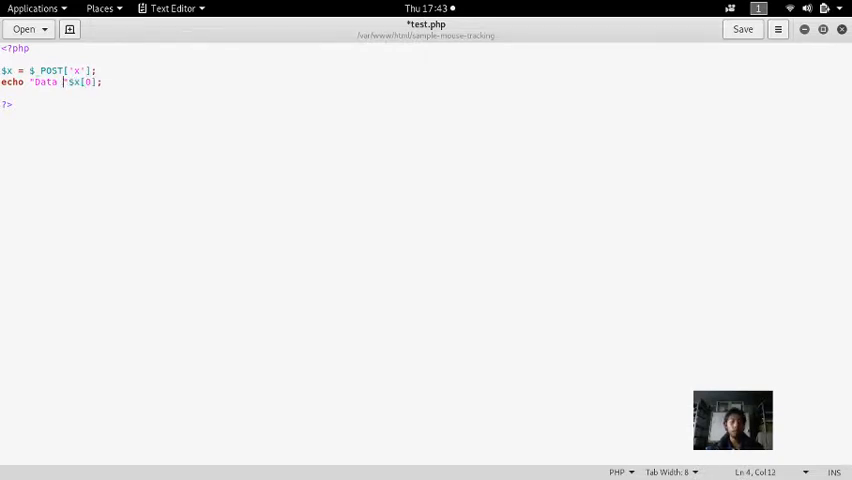
pyautogui.write('x[0]')
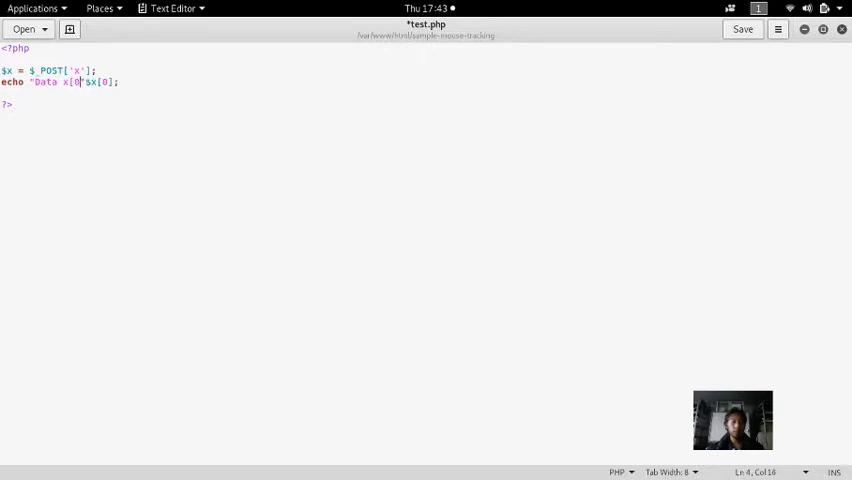
pyautogui.write('is')
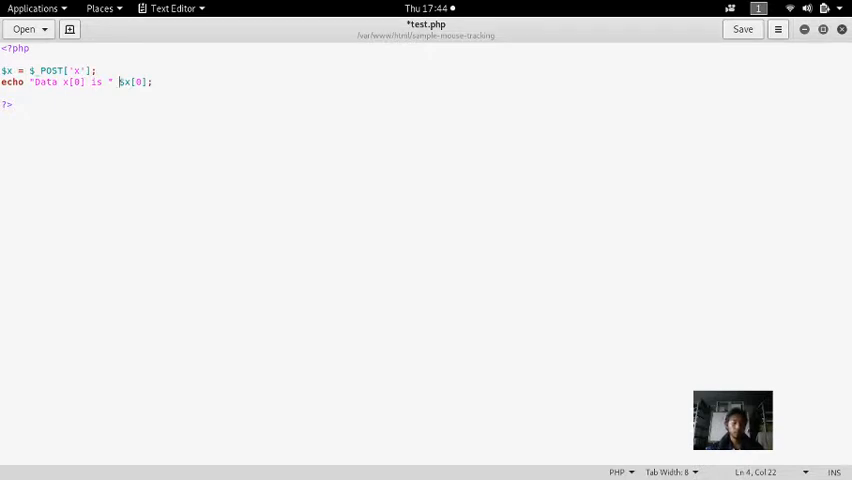
pyautogui.write('.')
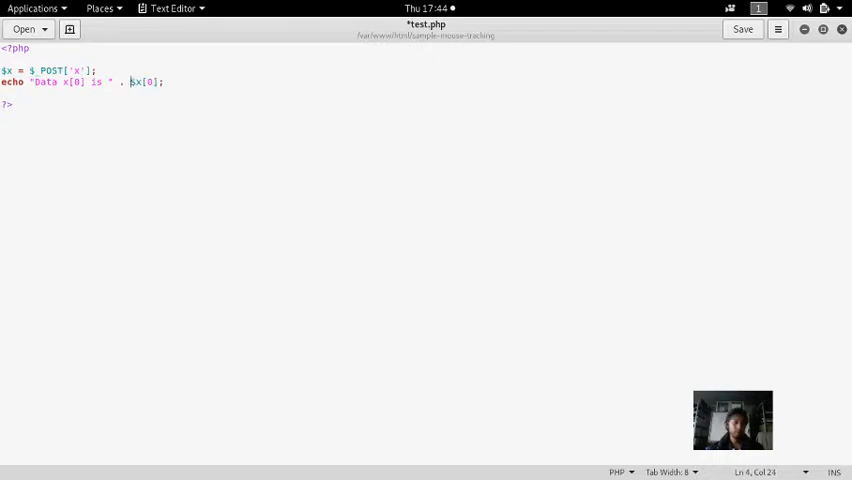
pyautogui.write('. "Data [0] is " . $x[0')
pyautogui.write("$y = $_POST['y'];")
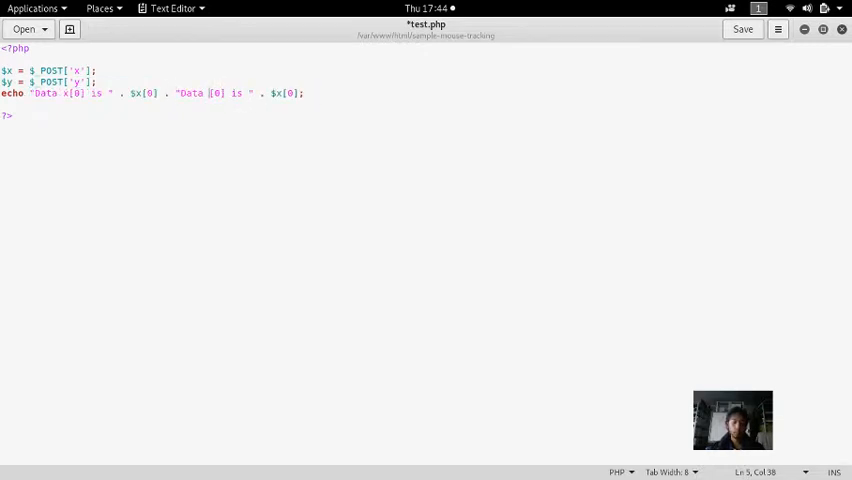
pyautogui.write('y')
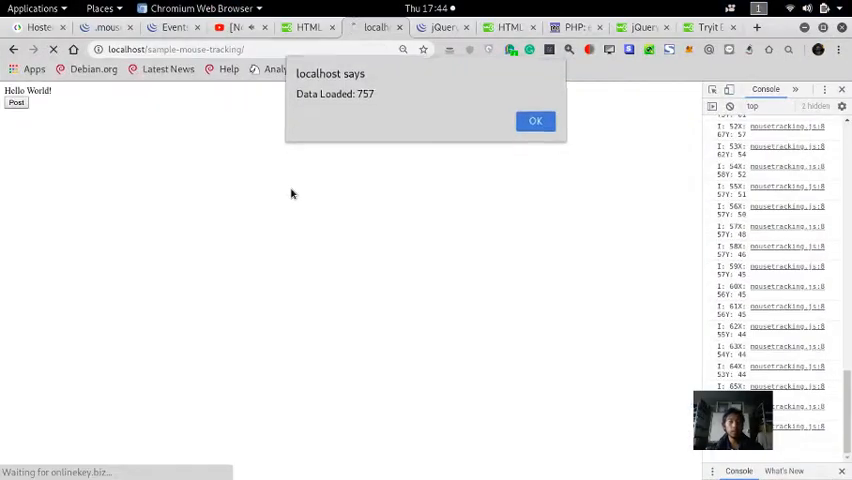
# Dismiss the old alerts and post fresh coordinates to test.php from the tracking page
pyautogui.click(535, 121)
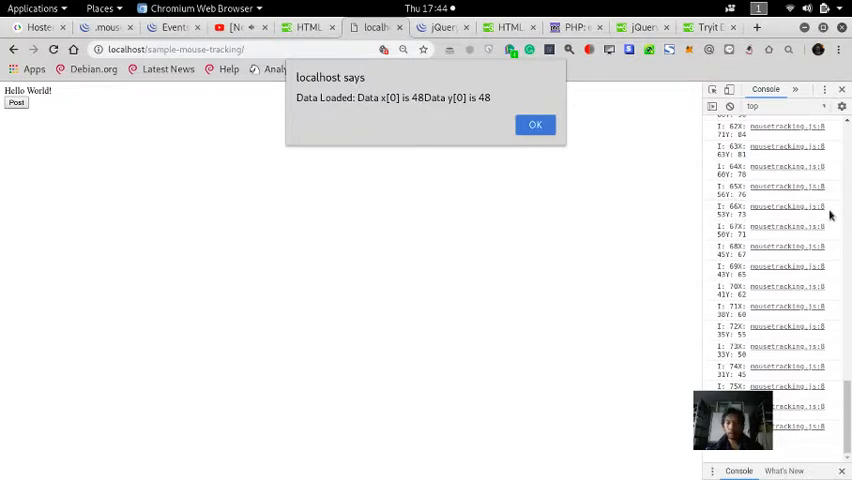
pyautogui.scroll(3)
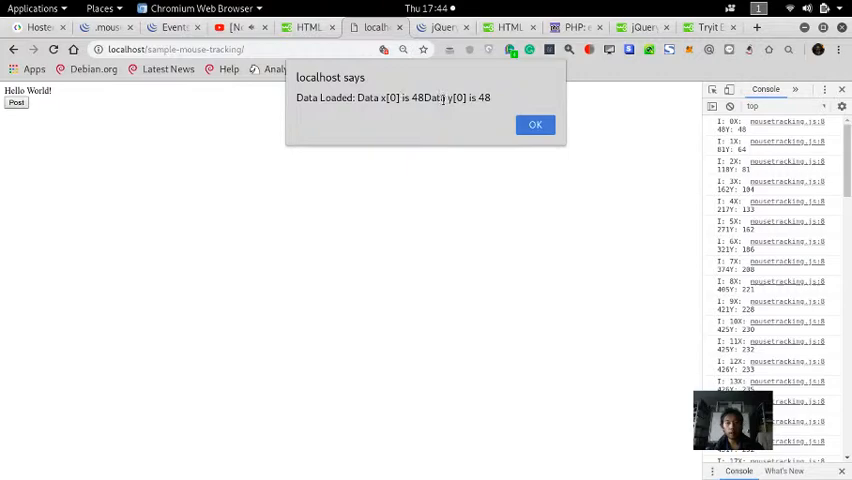
pyautogui.click(535, 124)
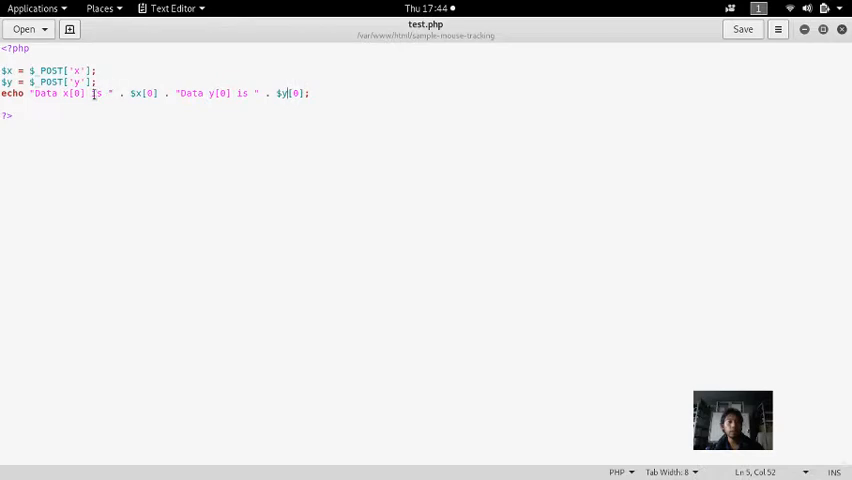
pyautogui.press('super')
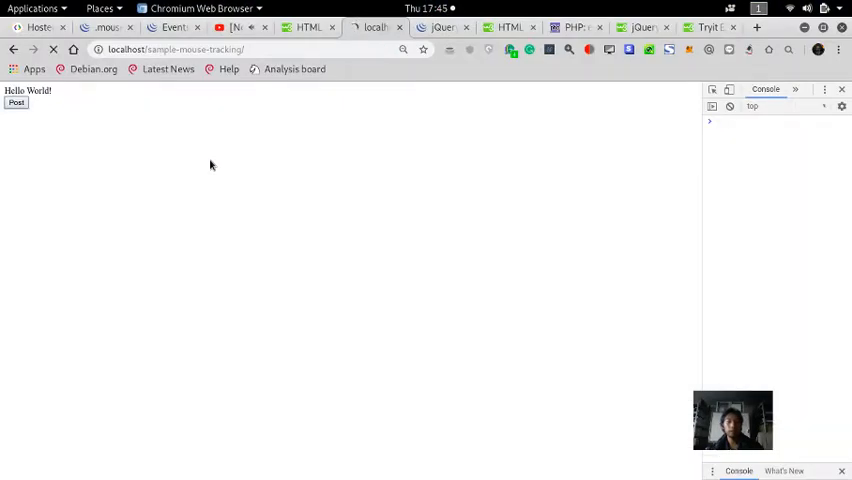
pyautogui.click(16, 103)
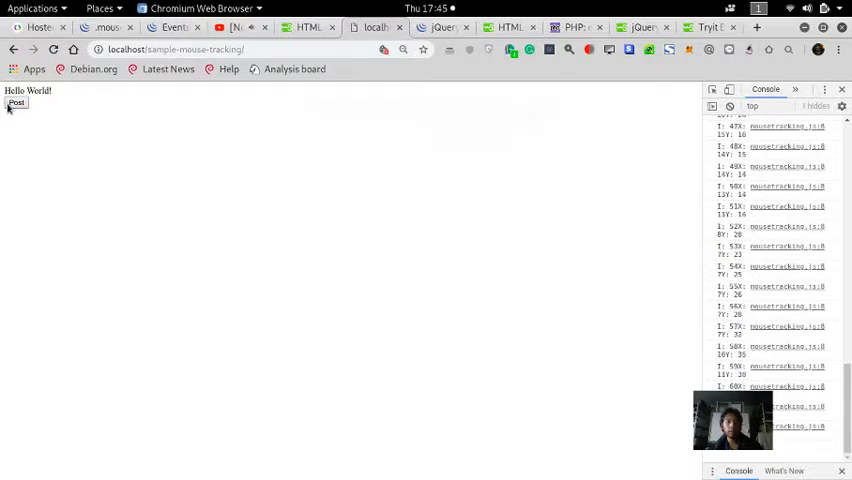
pyautogui.click(16, 102)
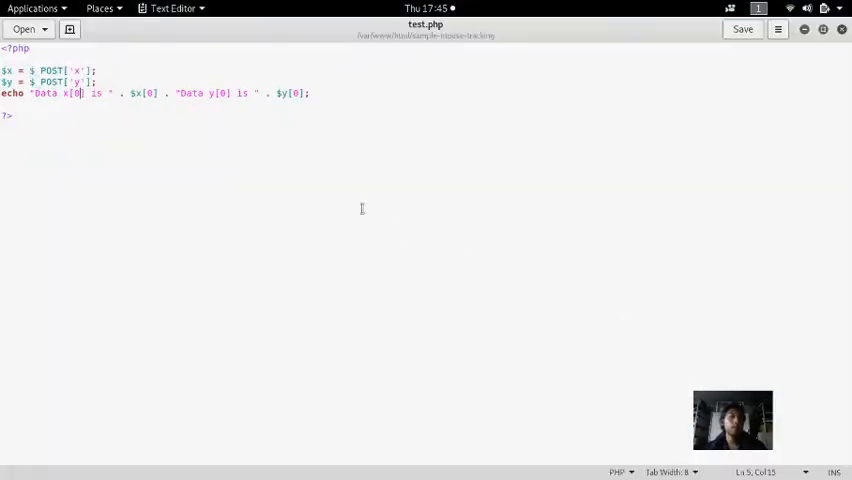
pyautogui.press('super')
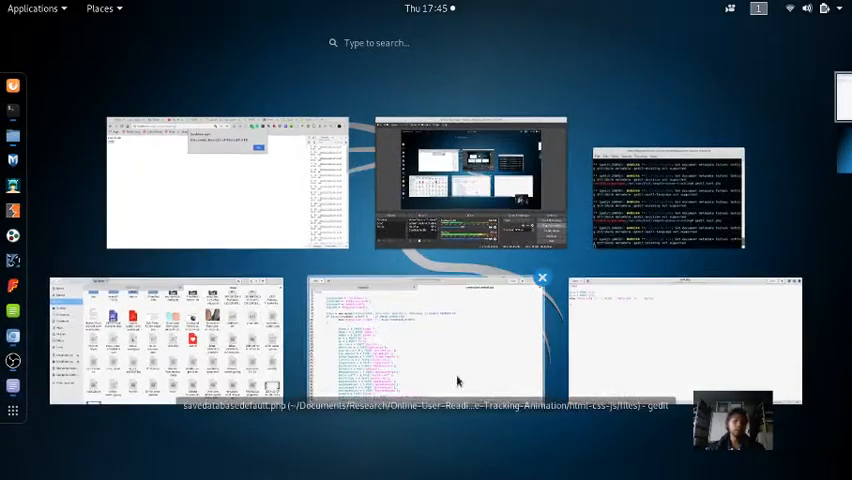
pyautogui.moveTo(625, 322)
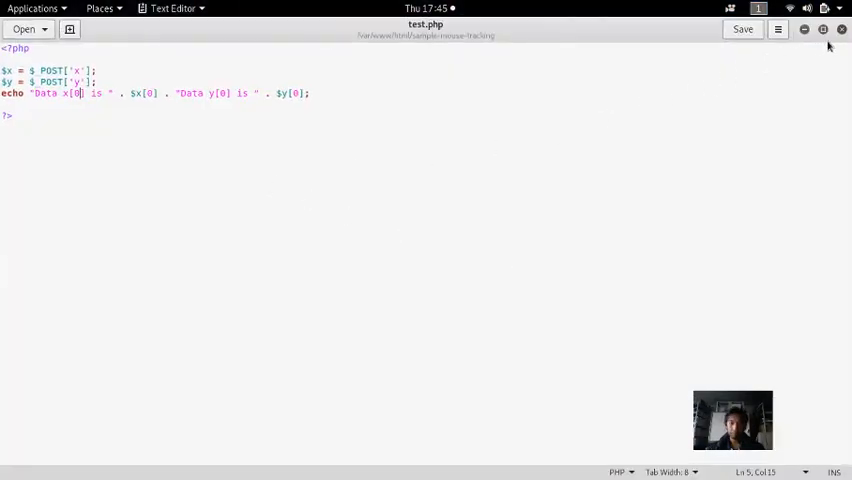
pyautogui.moveTo(795, 57)
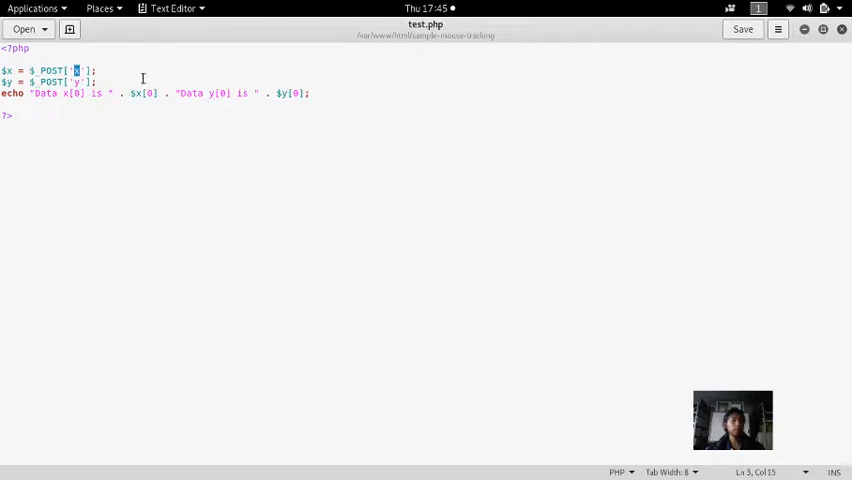
# Switch from test.php to the gedit window holding mousetracking.js via the Activities overview
pyautogui.write('f')
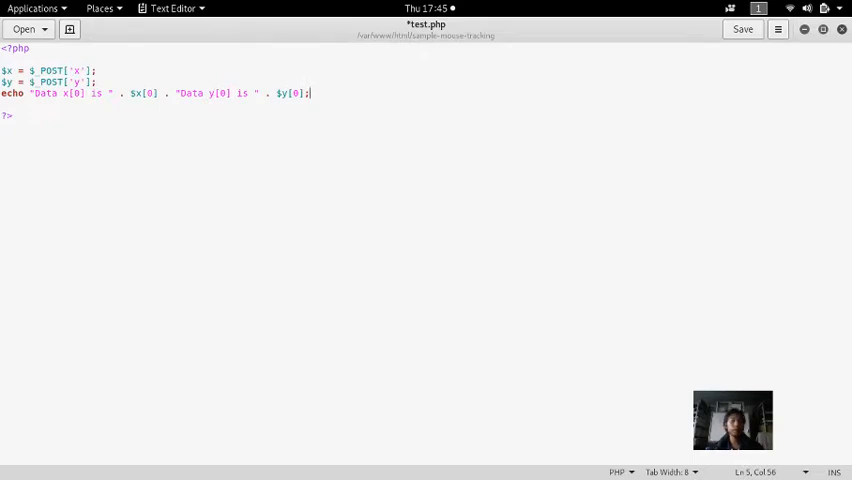
pyautogui.click(742, 28)
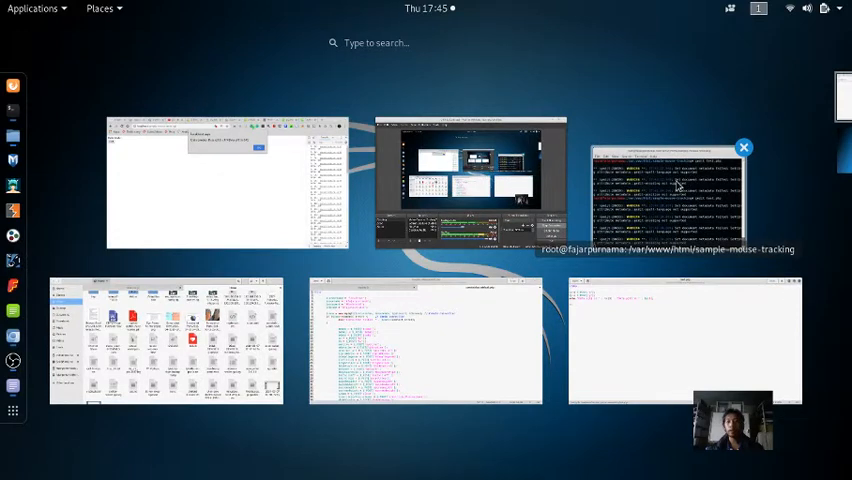
pyautogui.moveTo(619, 247)
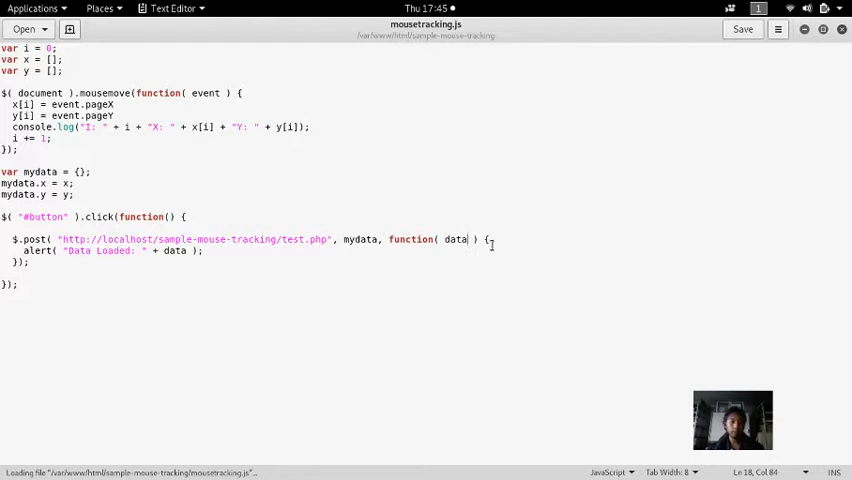
# Change the callback to function(data,success) and add alert(success); after the data alert
pyautogui.write(',s')
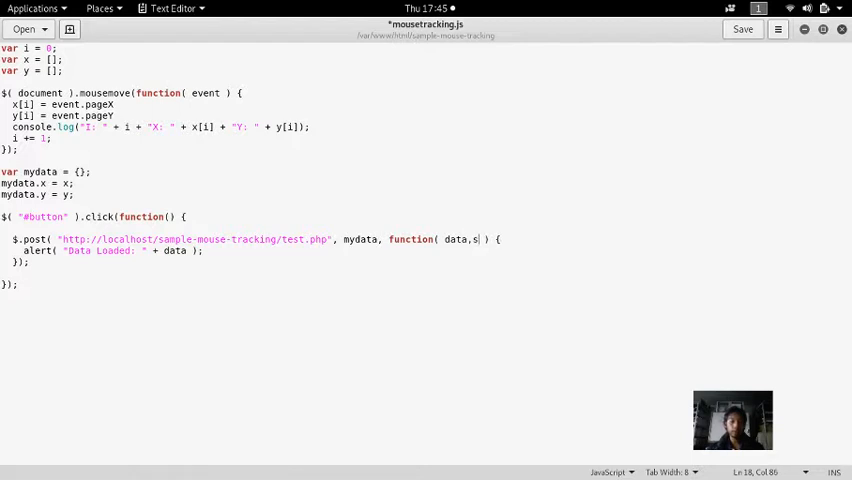
pyautogui.write('uccess')
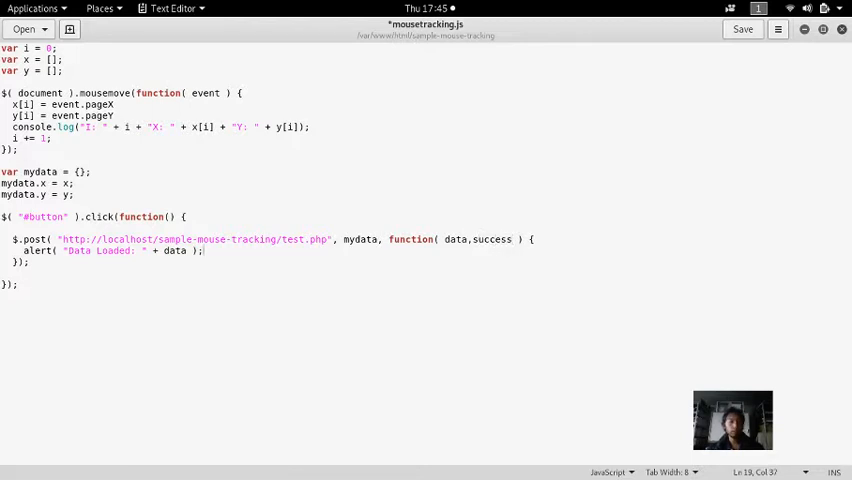
pyautogui.press('Return')
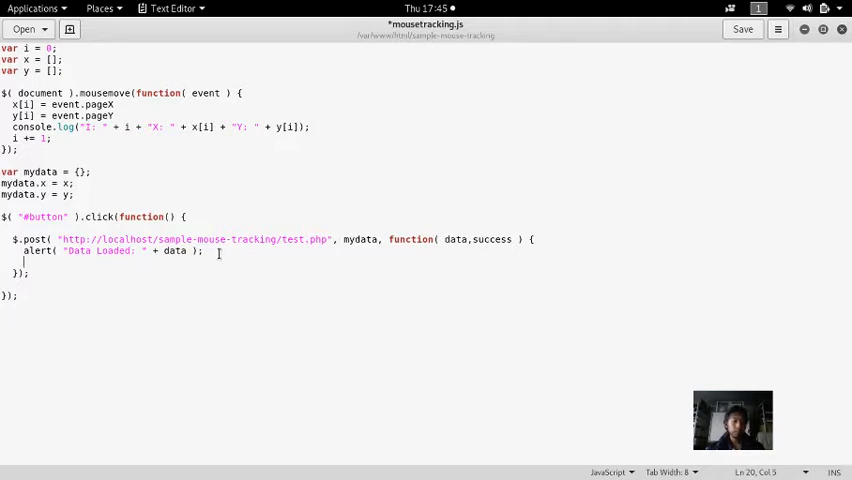
pyautogui.write('alert')
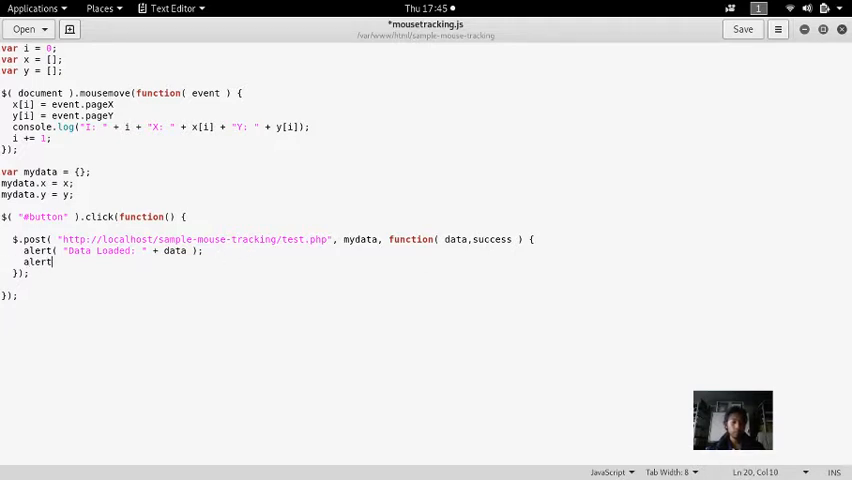
pyautogui.write('(succ')
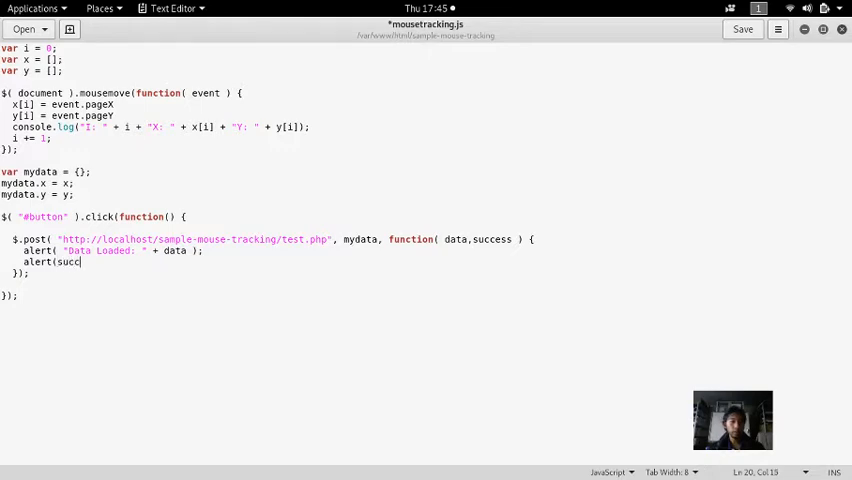
pyautogui.write('ess);')
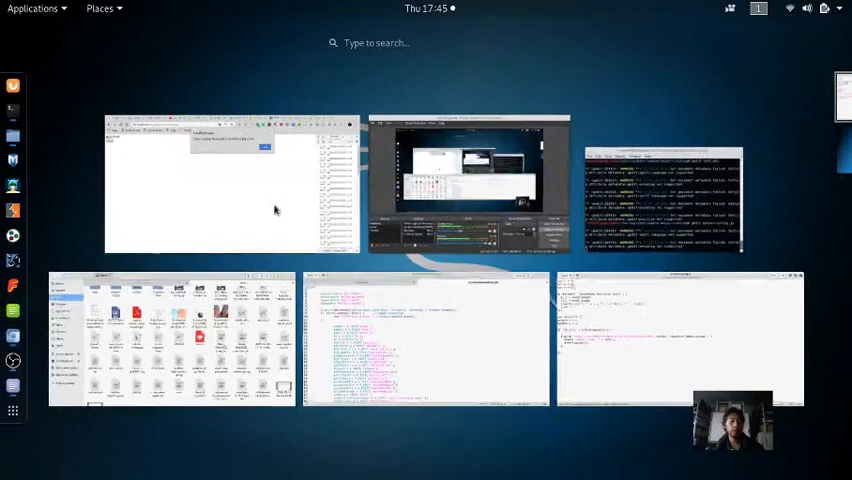
# In Chromium, dismiss the x[0]/y[0] data alert and then the 'success' alert
pyautogui.click(230, 180)
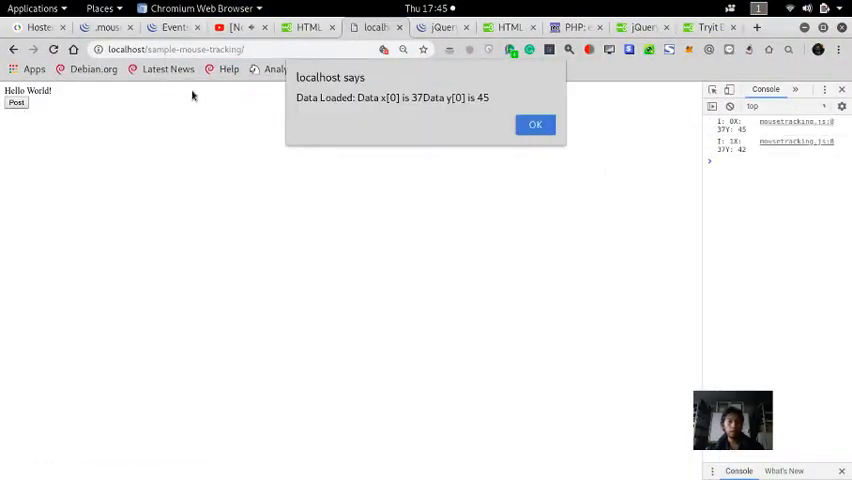
pyautogui.click(535, 124)
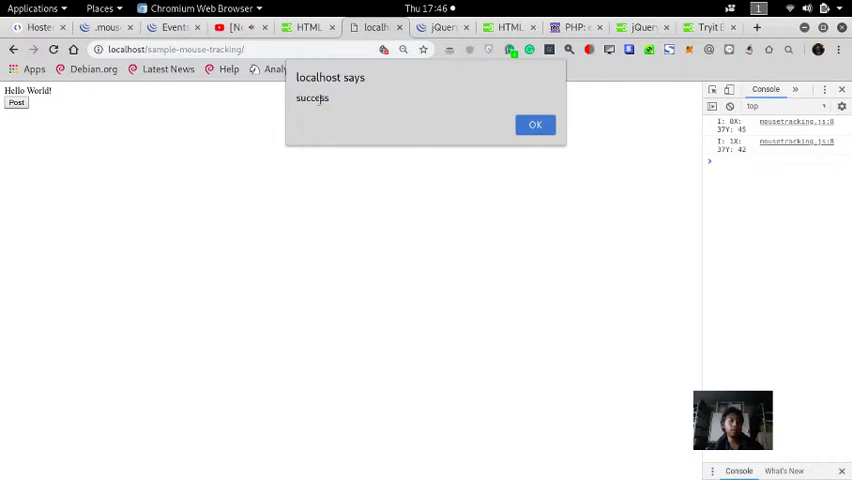
pyautogui.click(535, 124)
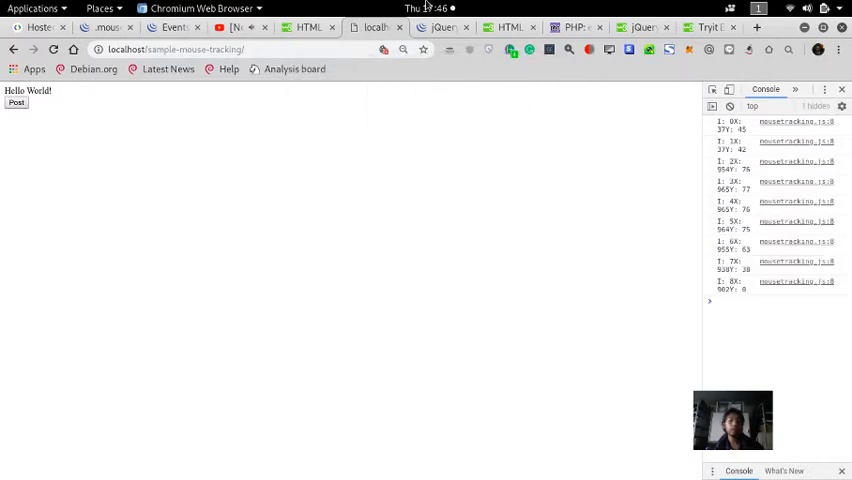